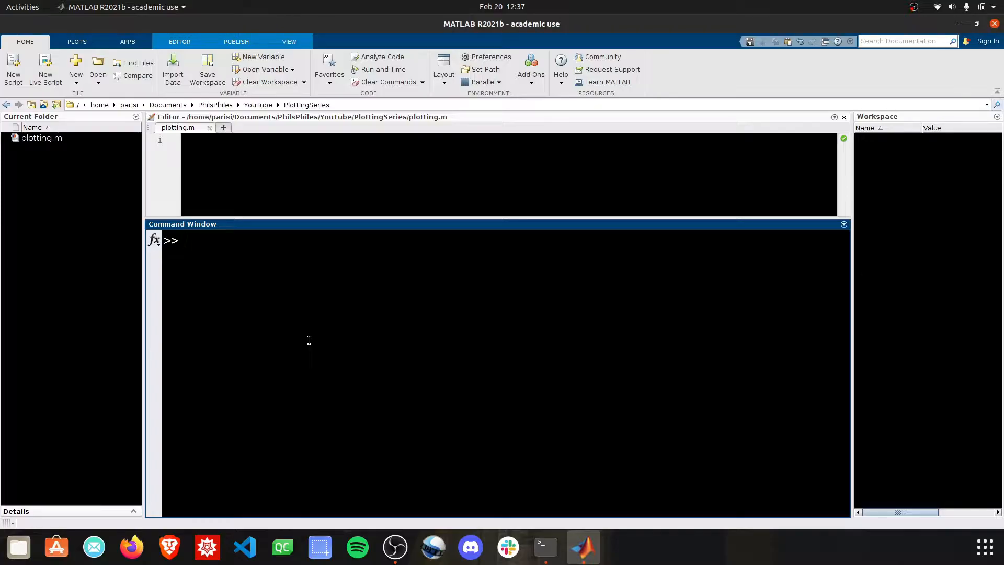
# Run 'help plot' and read through the plot(X,Y) syntax section of the output.
pyautogui.write('help')
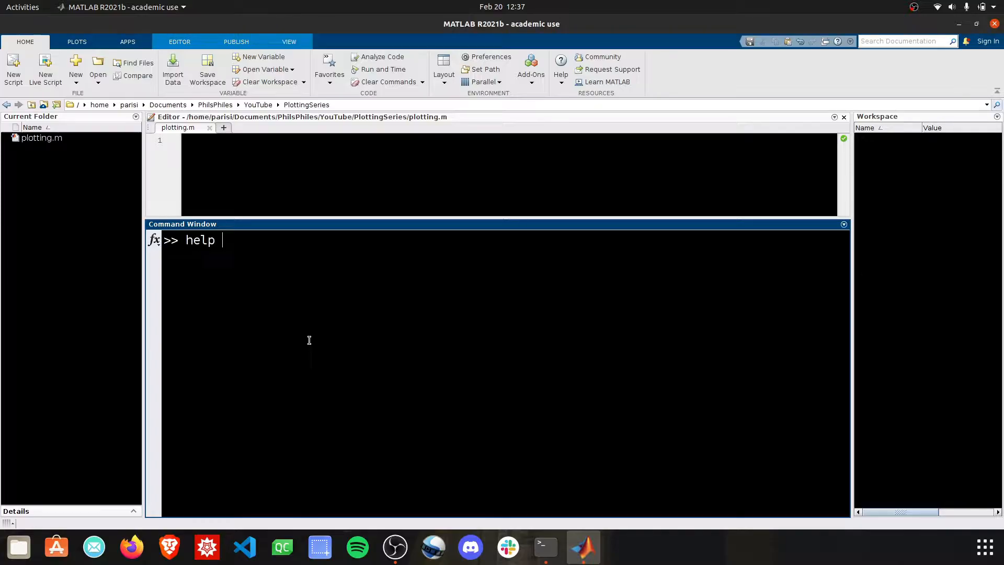
pyautogui.write('plot')
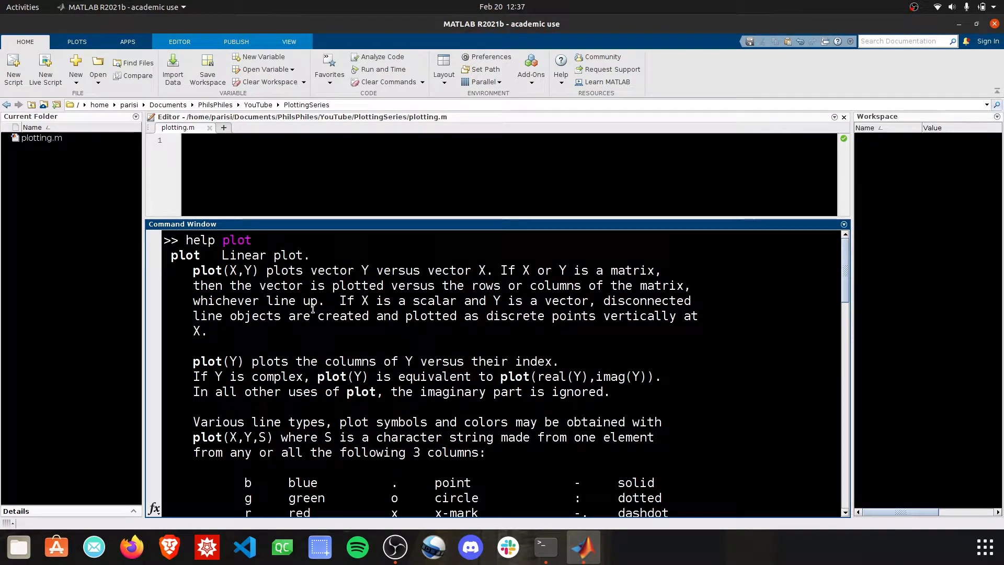
pyautogui.doubleClick(223, 270)
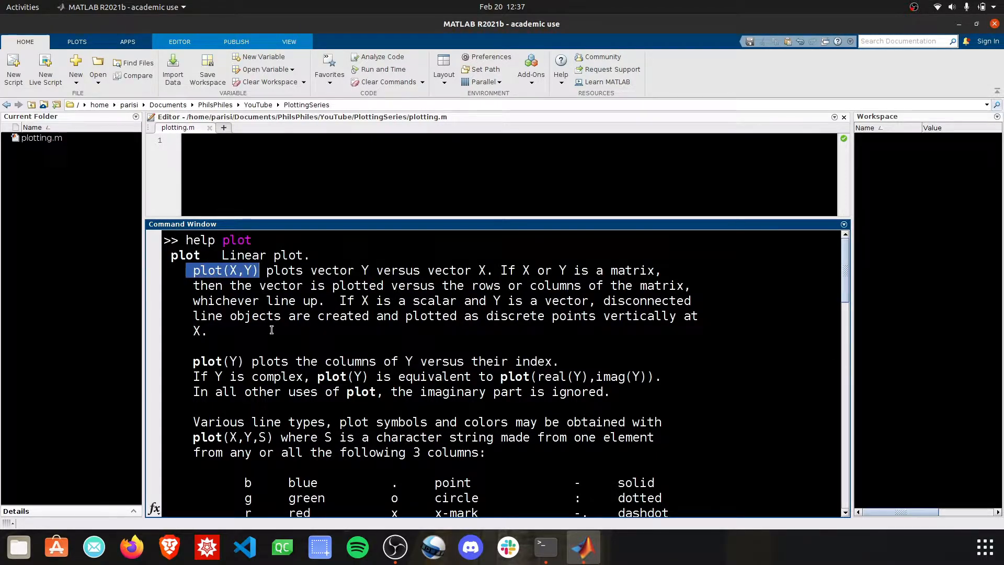
pyautogui.scroll(-3)
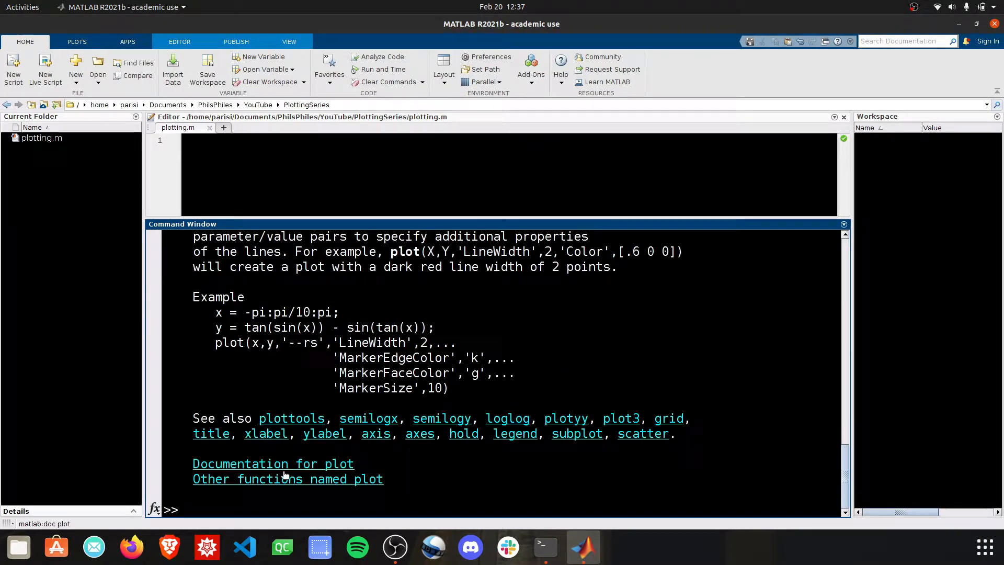
# Run 'doc plot' and scroll the Help browser down to the line-plot examples.
pyautogui.write('doc plot')
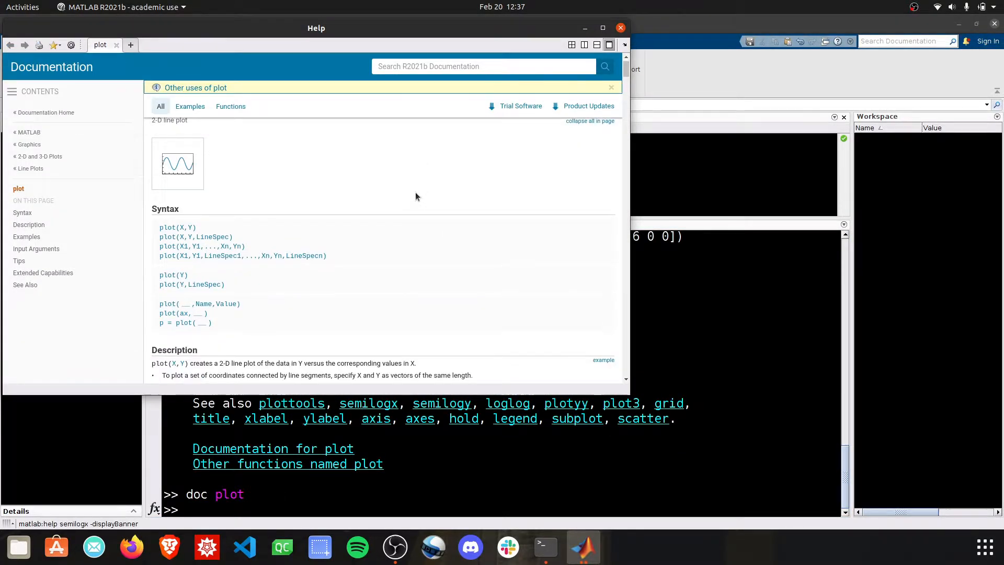
pyautogui.scroll(-3)
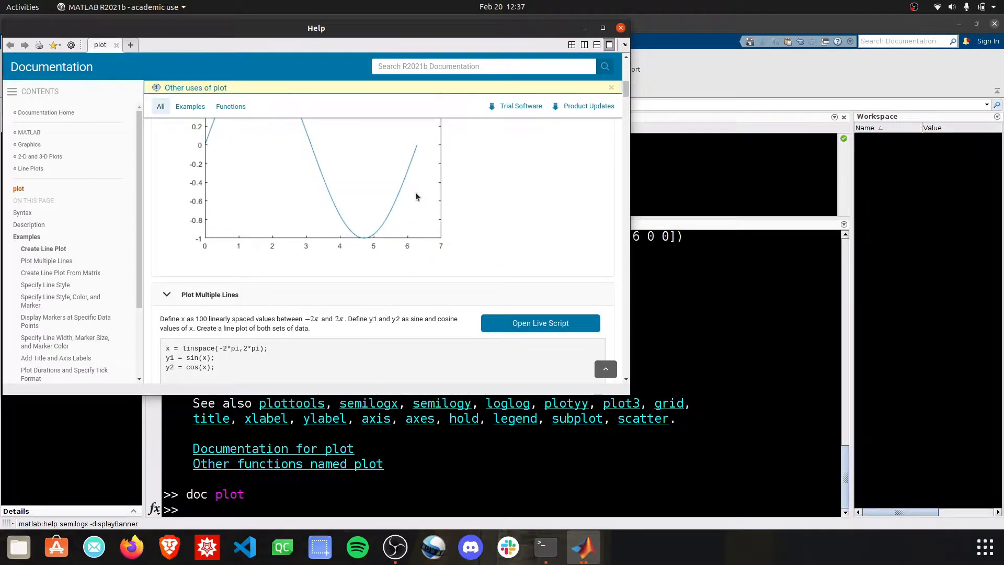
pyautogui.scroll(-3)
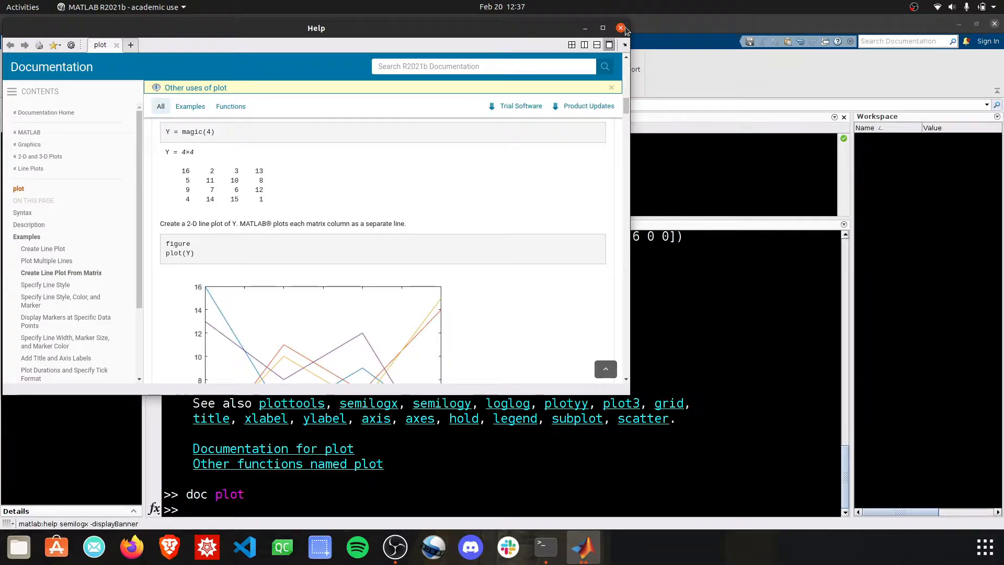
# Close the Help browser and run plot(100:5:120) to draw a line from 100 to 120.
pyautogui.click(621, 28)
pyautogui.write('pl')
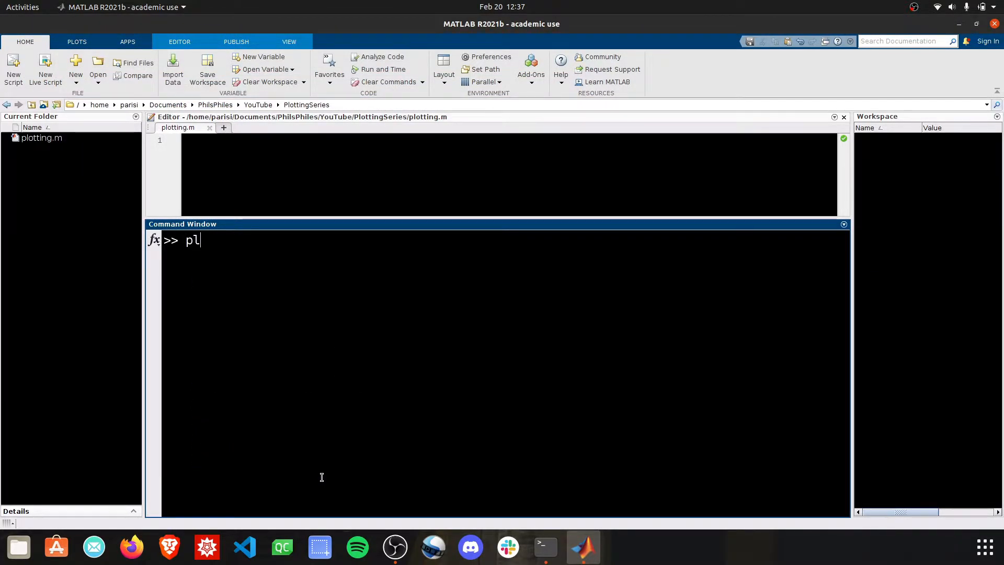
pyautogui.write('ot(1')
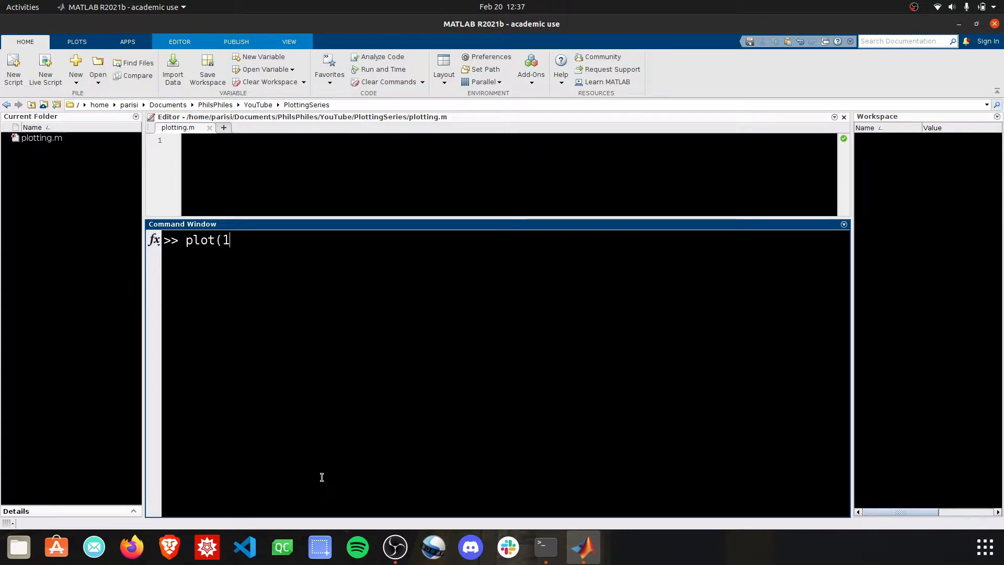
pyautogui.write('00:')
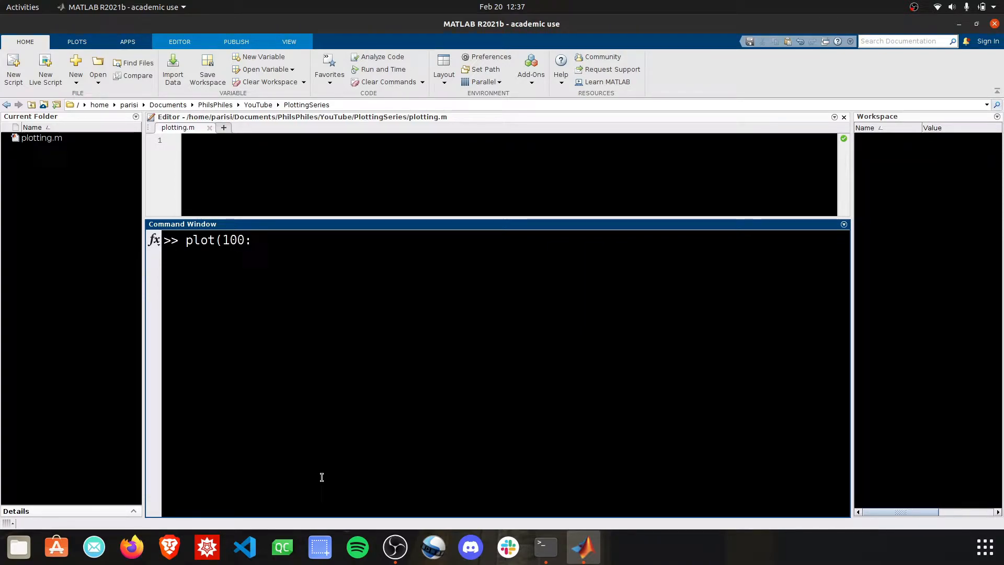
pyautogui.write('5:120')
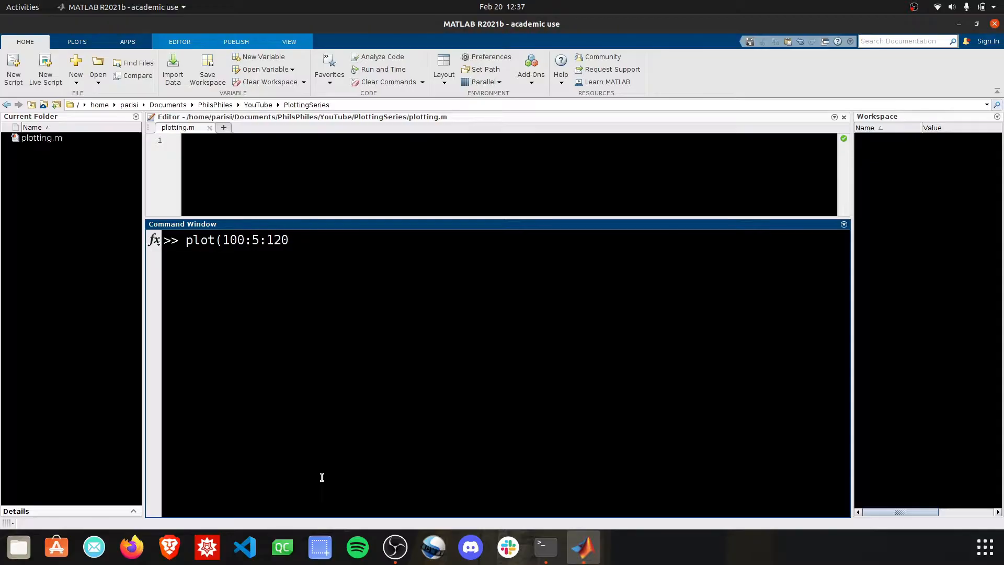
pyautogui.write(')')
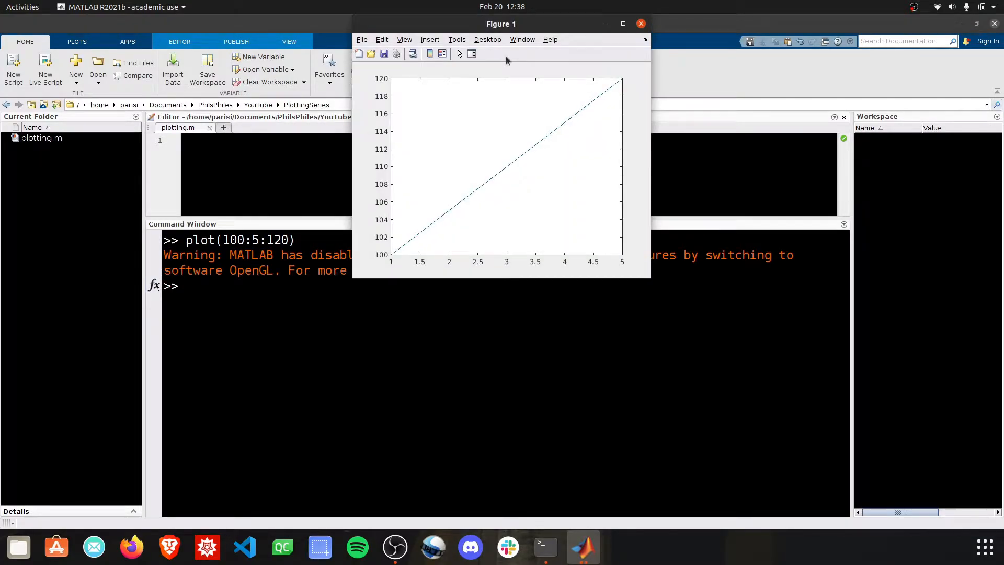
# Maximize Figure 1 to view the 100-to-120 line across indices 1 to 5.
pyautogui.click(622, 24)
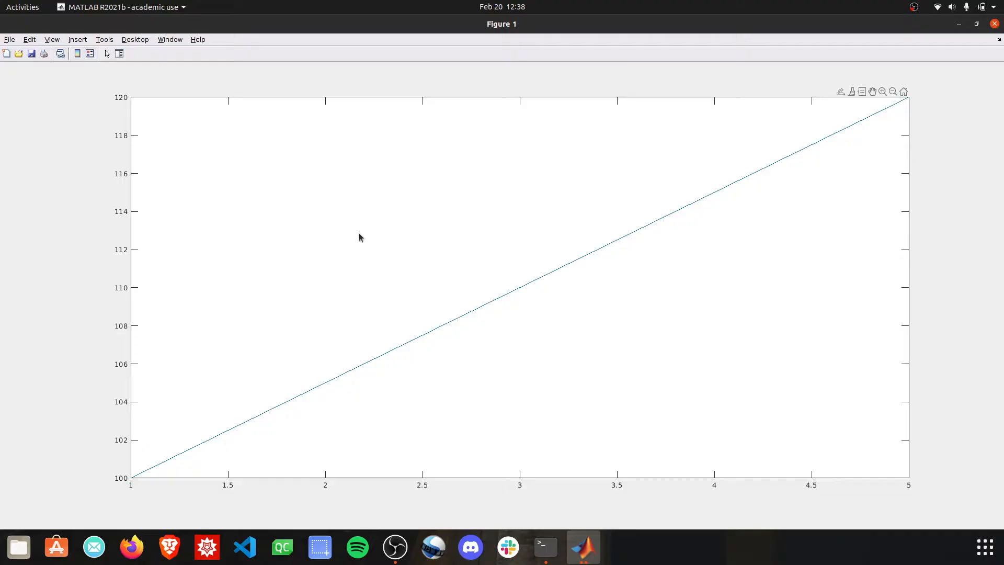
pyautogui.moveTo(123, 479)
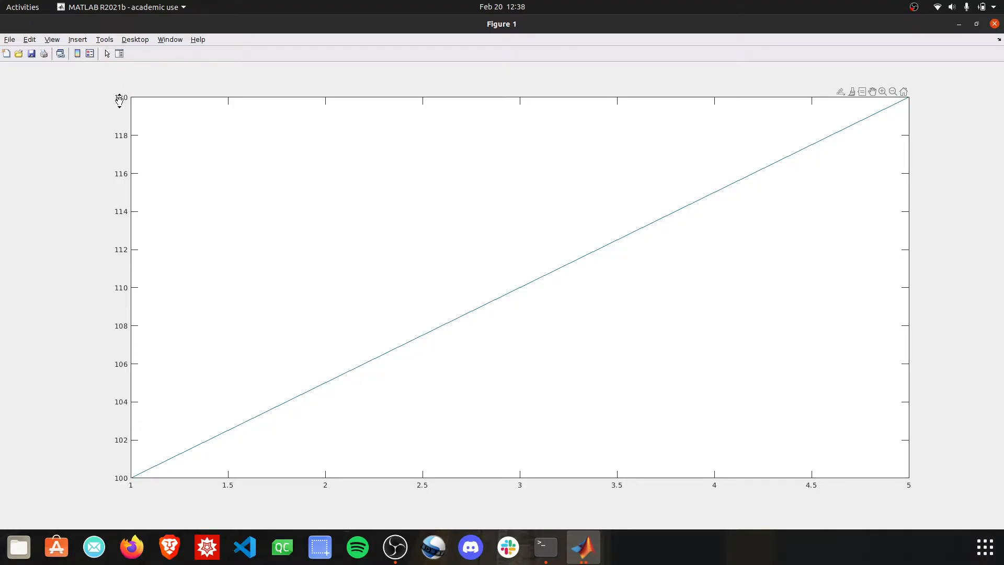
pyautogui.moveTo(125, 481)
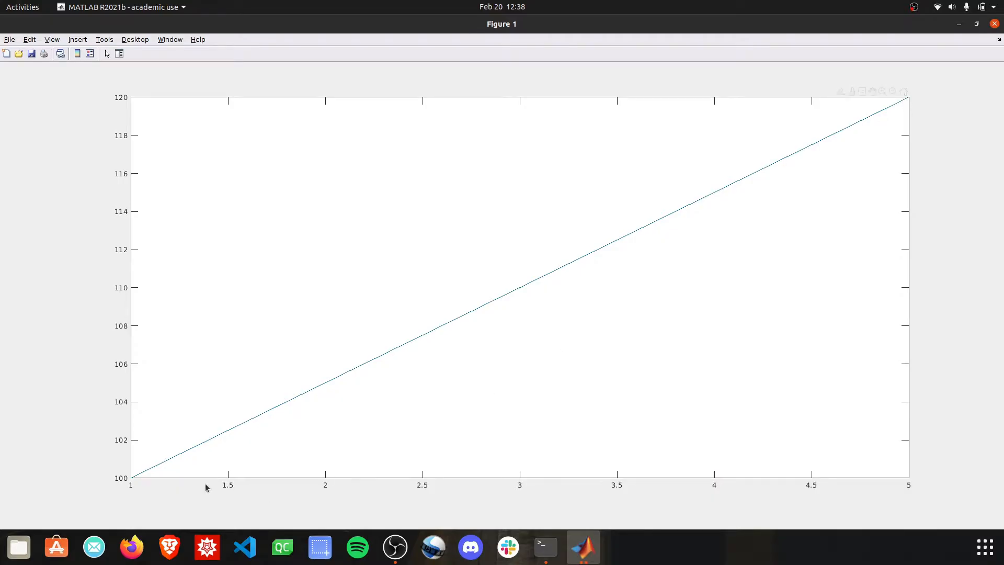
pyautogui.moveTo(148, 470)
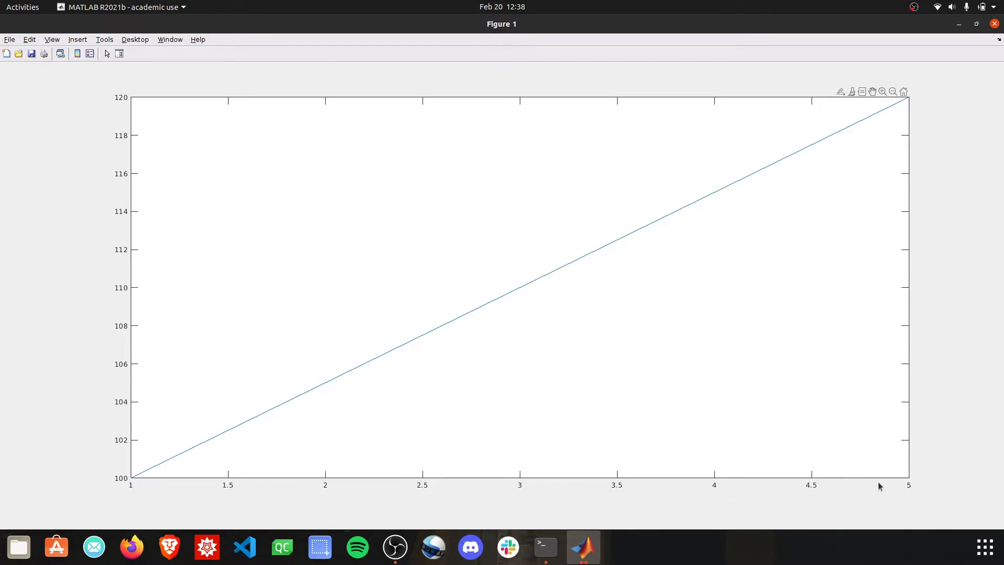
pyautogui.moveTo(851, 35)
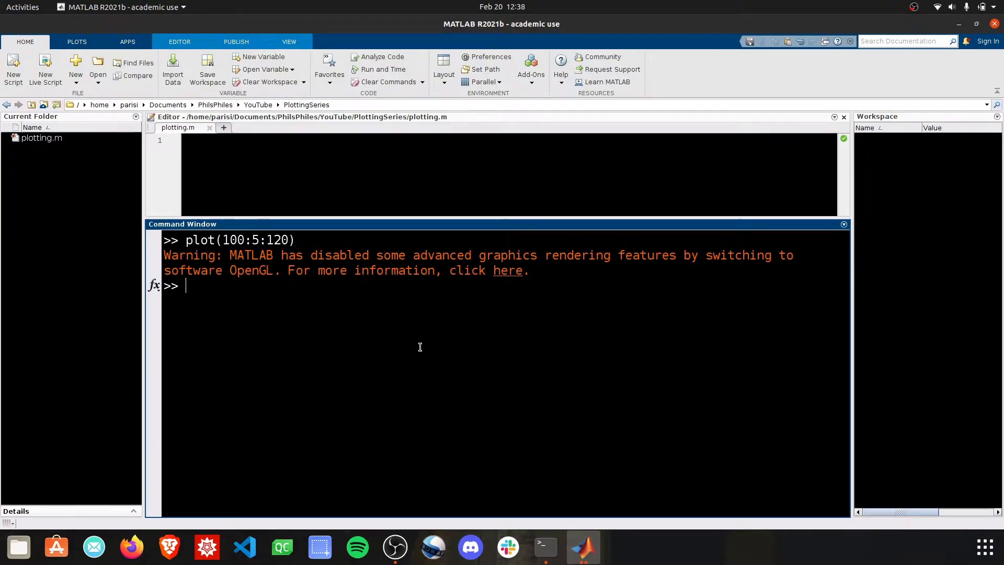
# Assign x = 100:5:120 in the workspace and start requesting help on plot again.
pyautogui.write('x = 100:5:120')
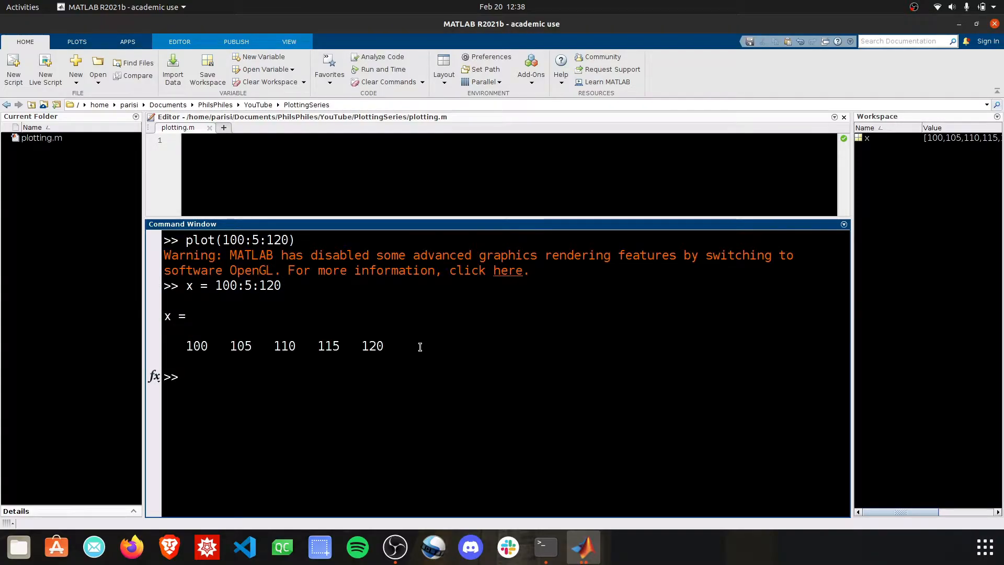
pyautogui.moveTo(397, 336)
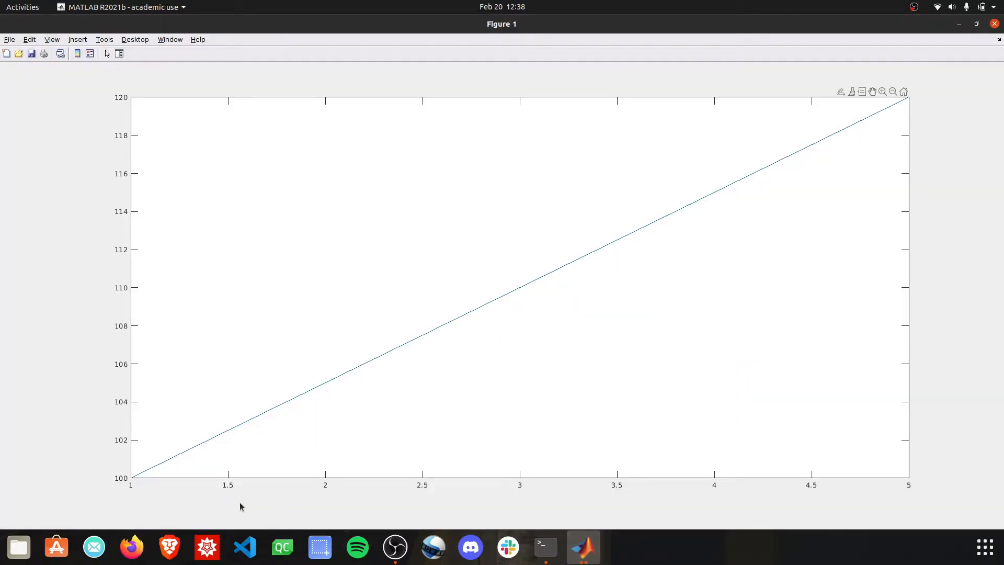
pyautogui.moveTo(139, 481)
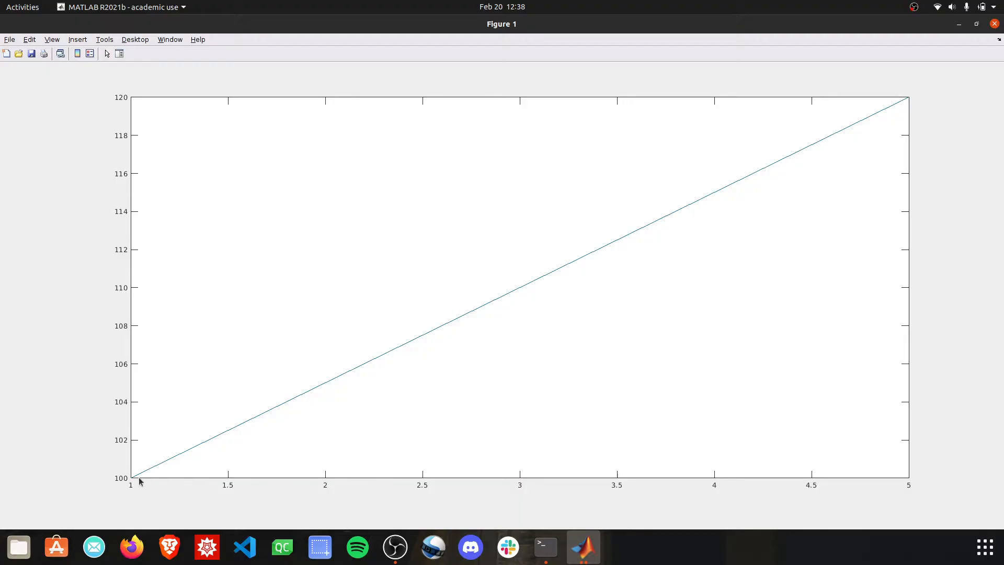
pyautogui.moveTo(723, 473)
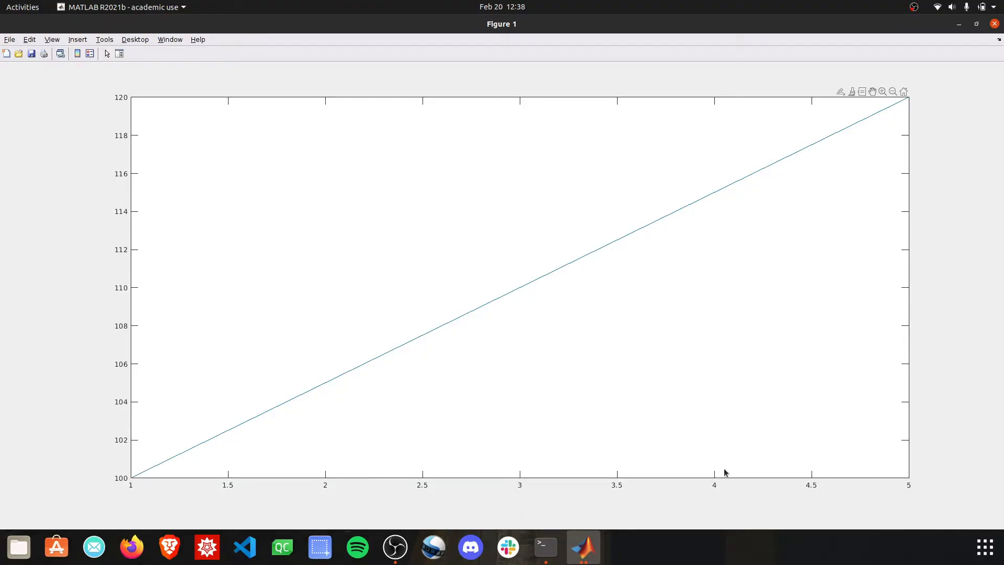
pyautogui.moveTo(650, 86)
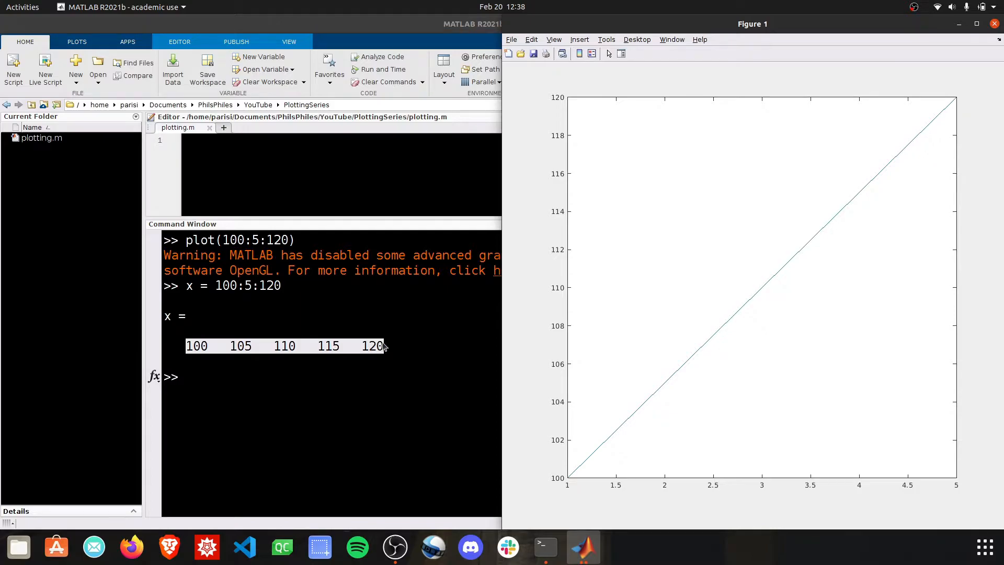
pyautogui.moveTo(380, 352)
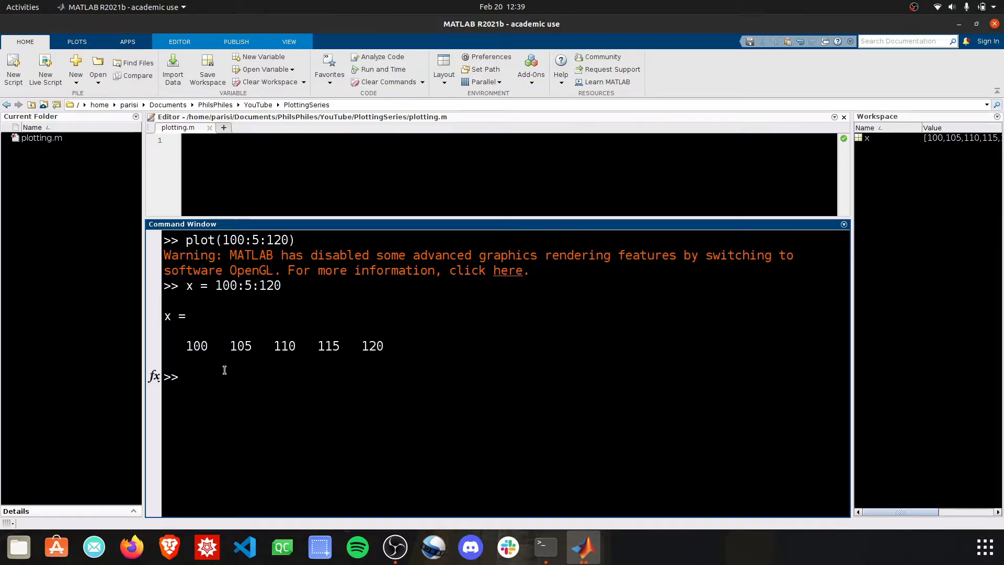
pyautogui.moveTo(518, 476)
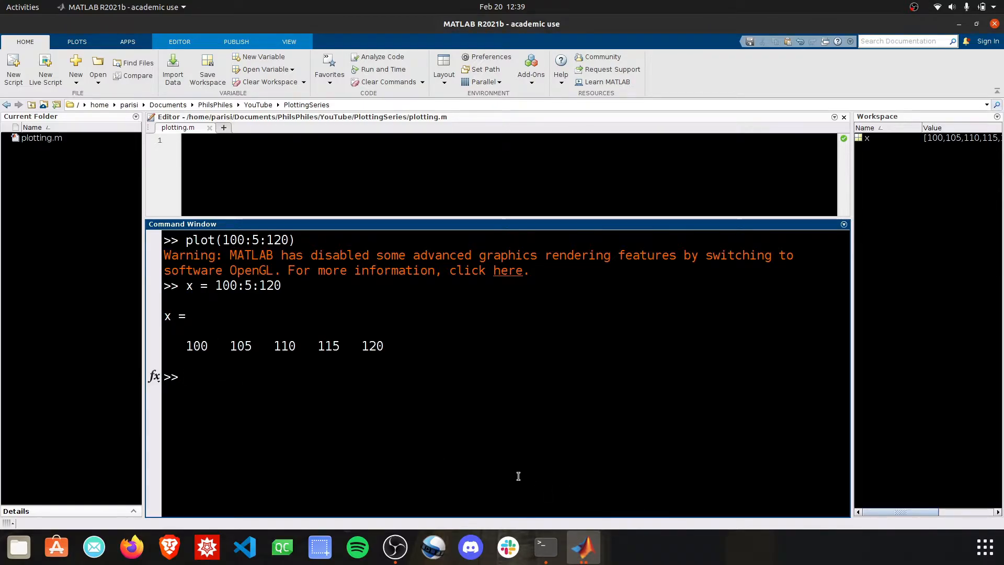
pyautogui.moveTo(322, 437)
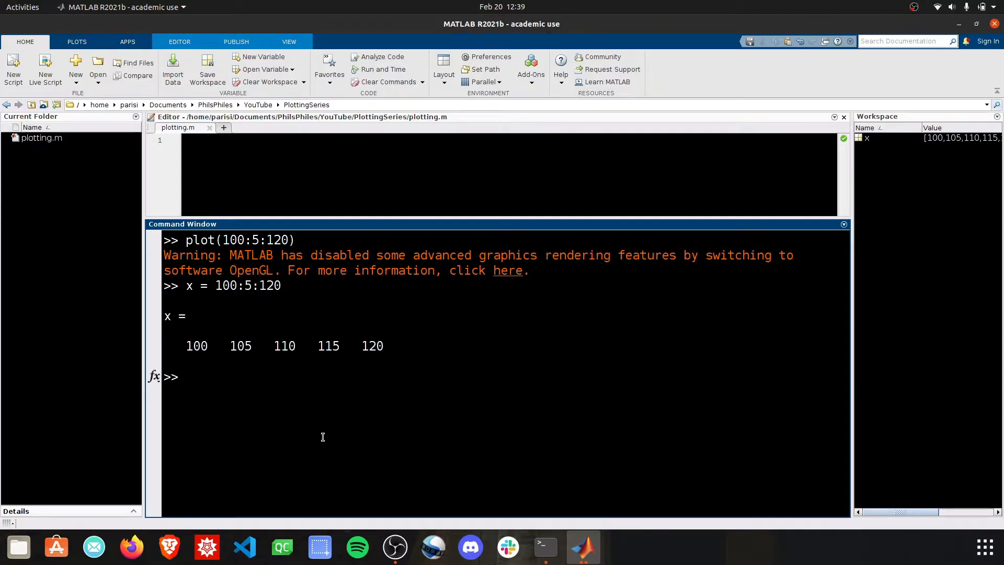
pyautogui.moveTo(339, 439)
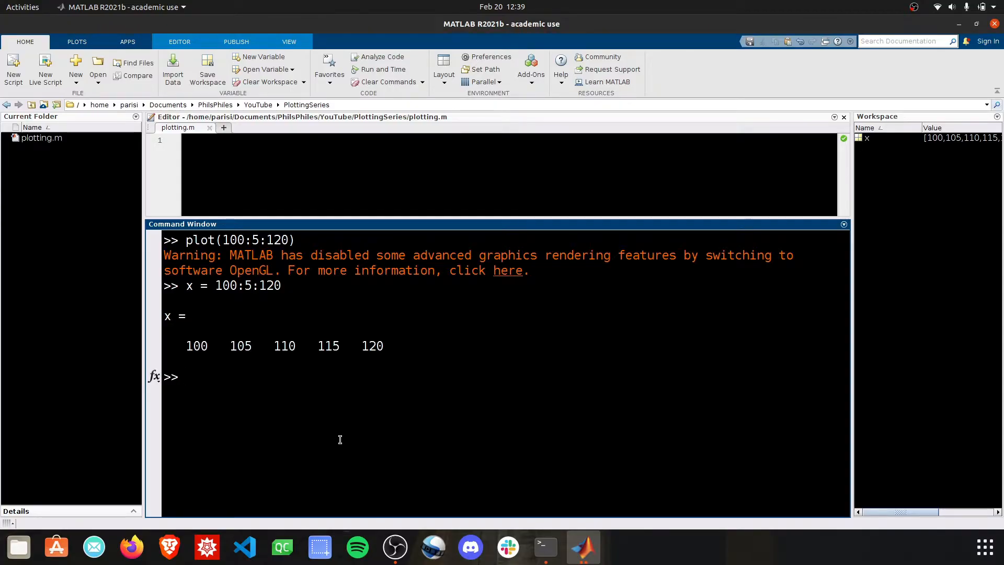
pyautogui.doubleClick(256, 239)
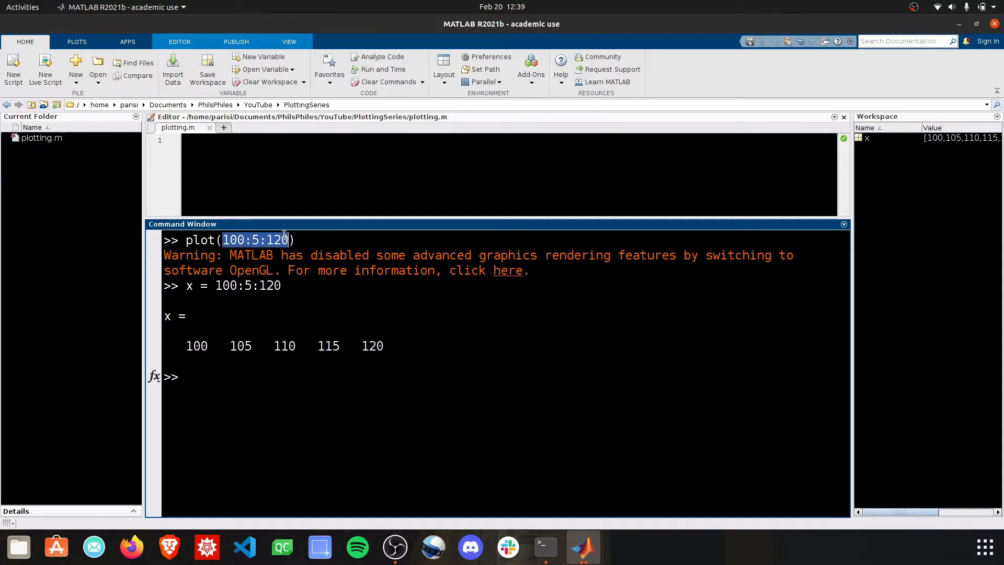
pyautogui.write('hel p')
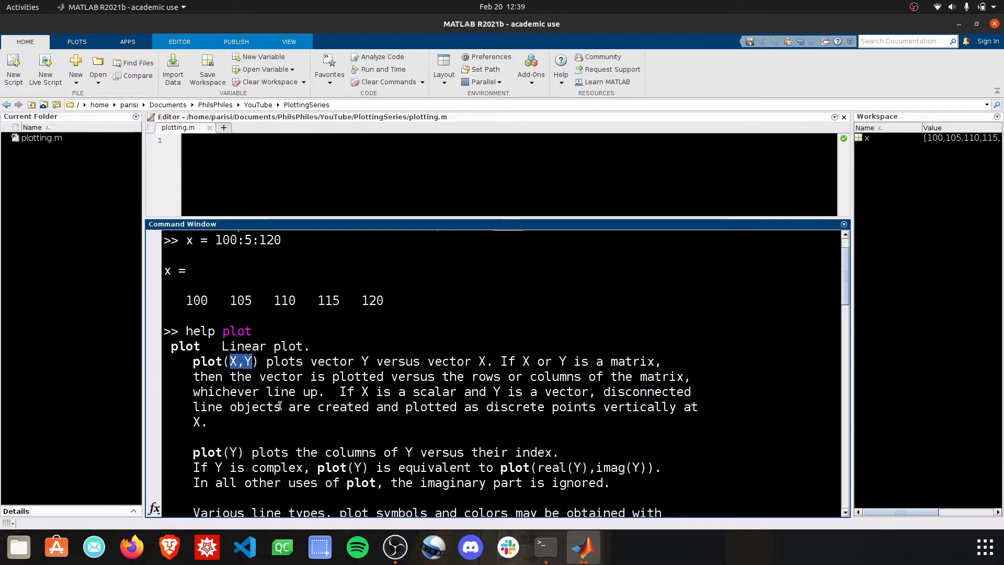
# Read the plot(Y) 'plots the columns of Y' help text, then bring Figure 1 forward to compare.
pyautogui.scroll(-3)
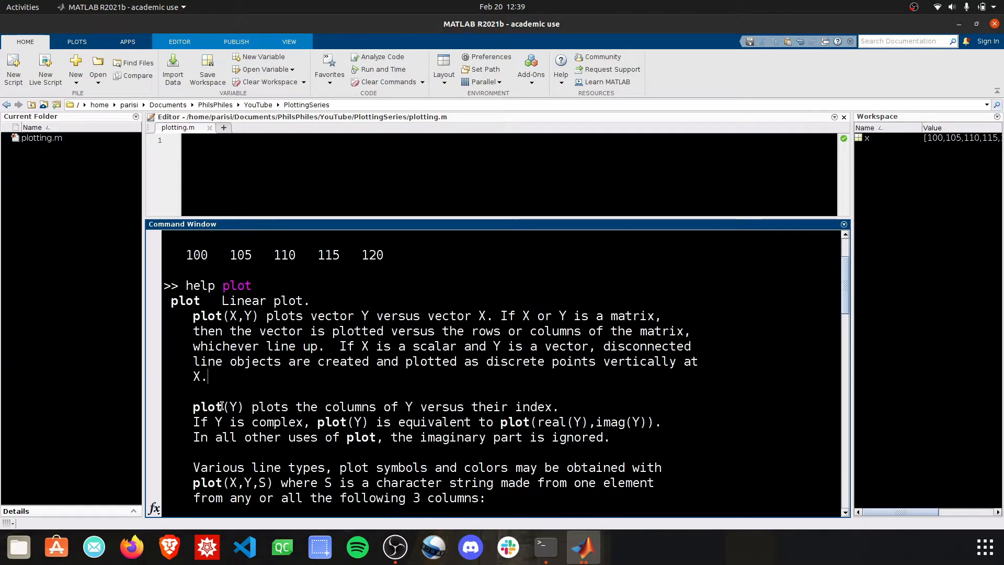
pyautogui.doubleClick(233, 407)
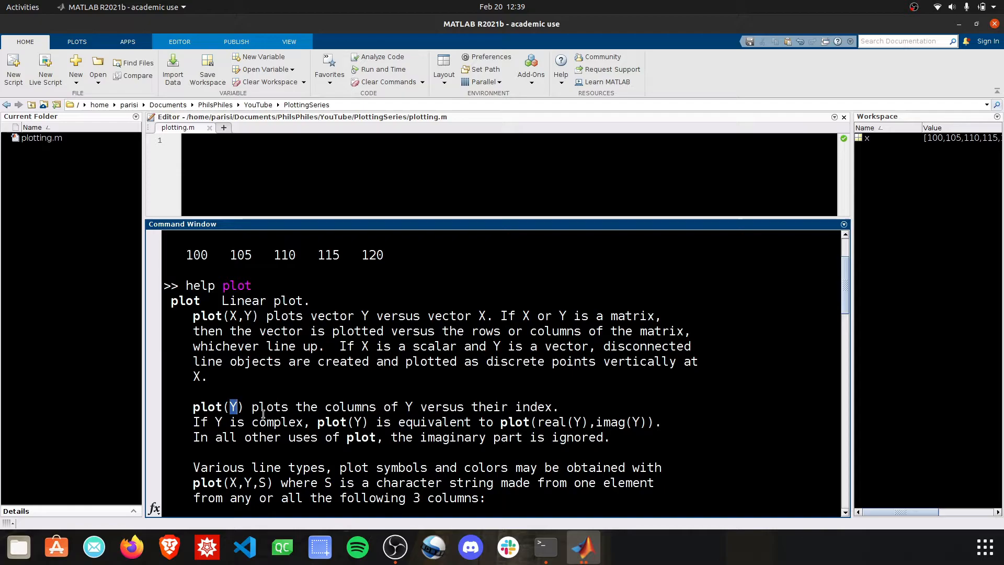
pyautogui.moveTo(252, 407); pyautogui.dragTo(414, 407)
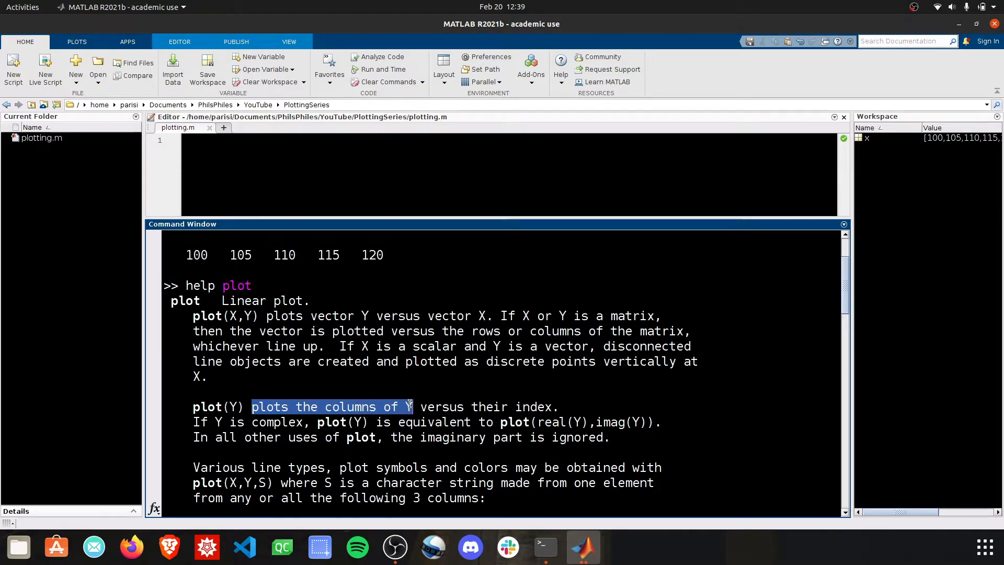
pyautogui.moveTo(581, 546)
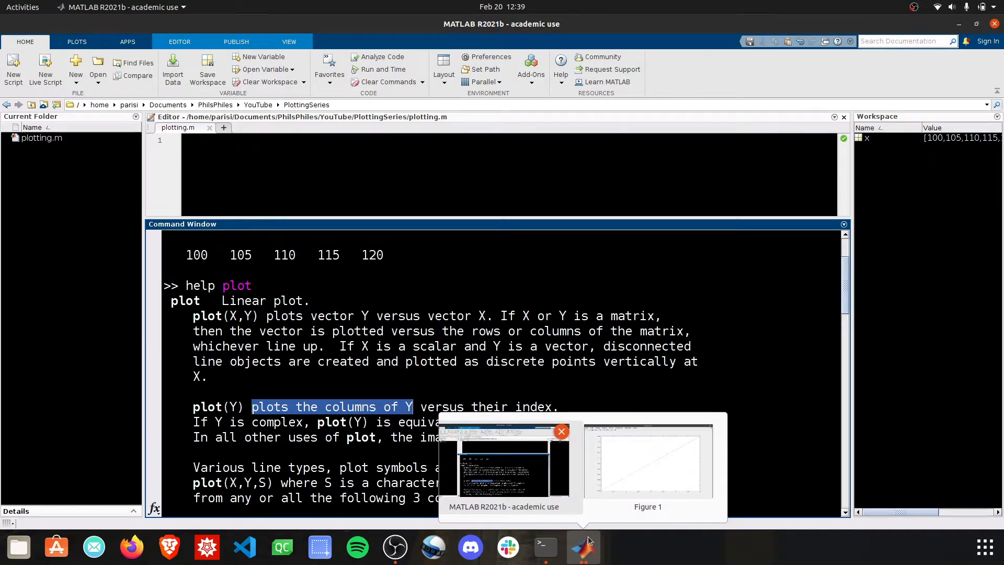
pyautogui.click(647, 461)
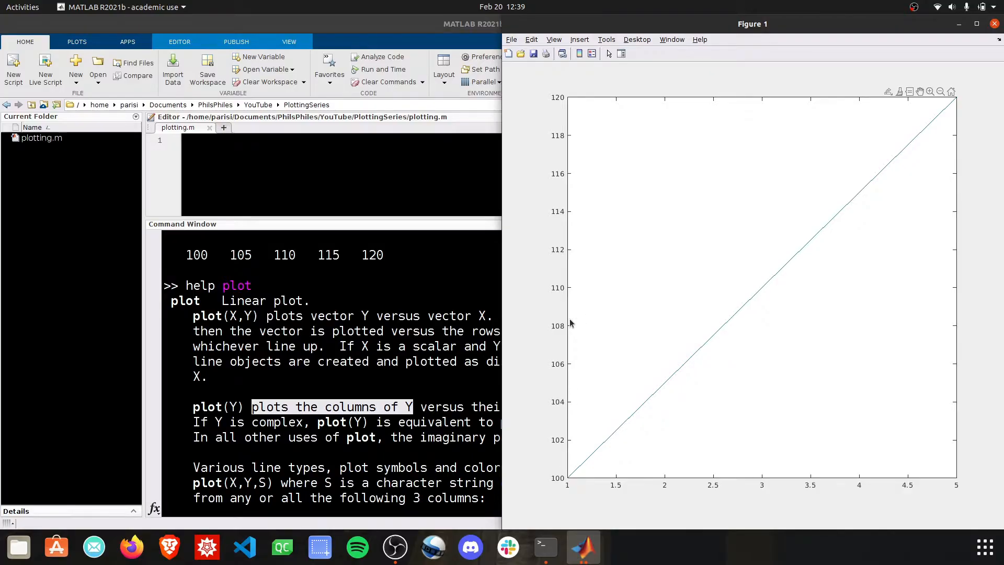
pyautogui.moveTo(600, 365)
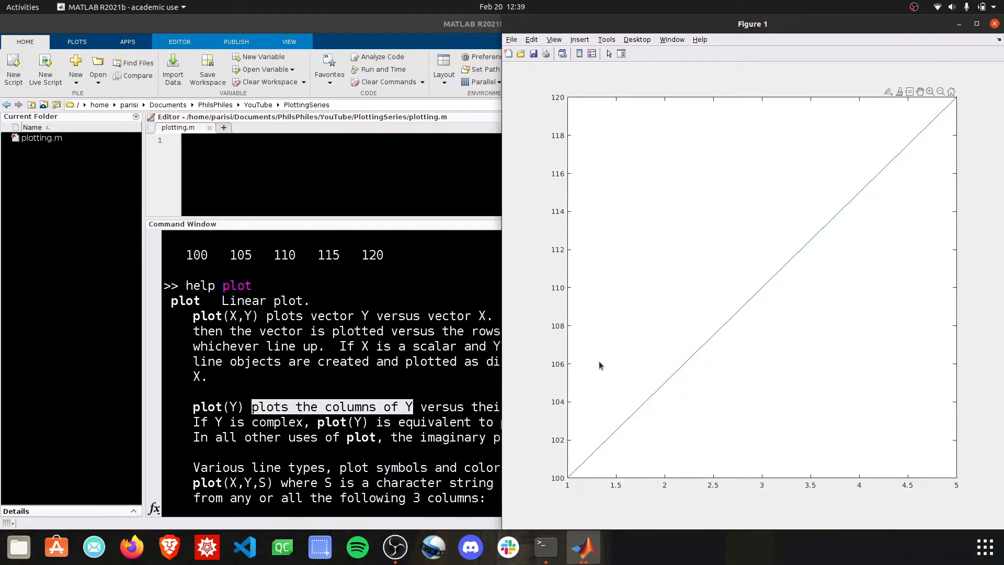
pyautogui.moveTo(922, 163)
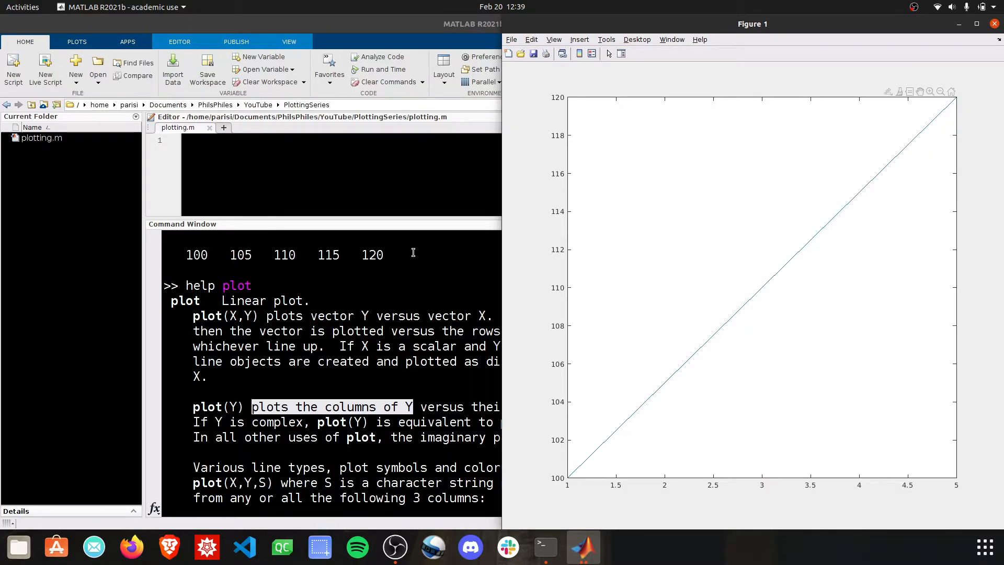
pyautogui.moveTo(564, 499)
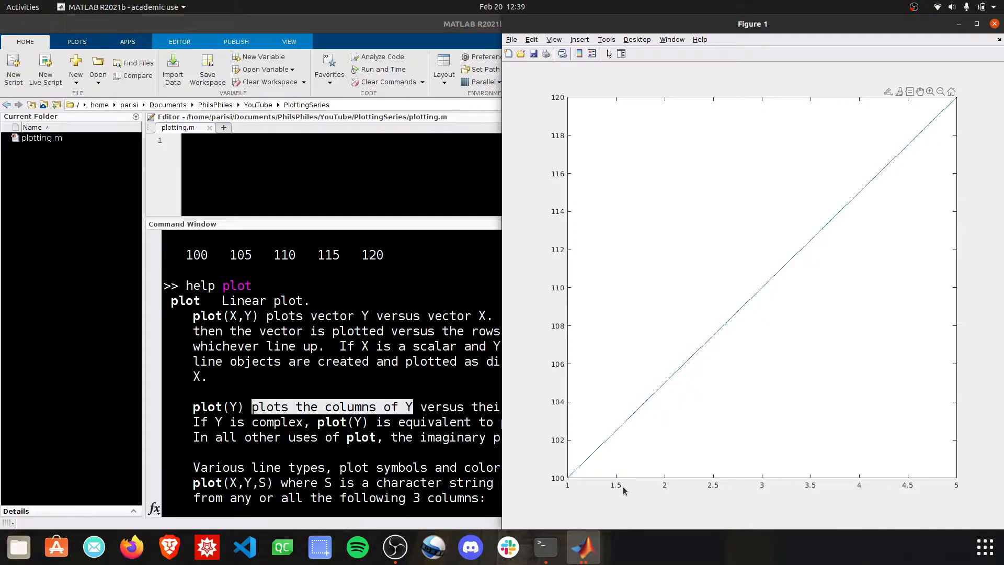
pyautogui.moveTo(551, 286)
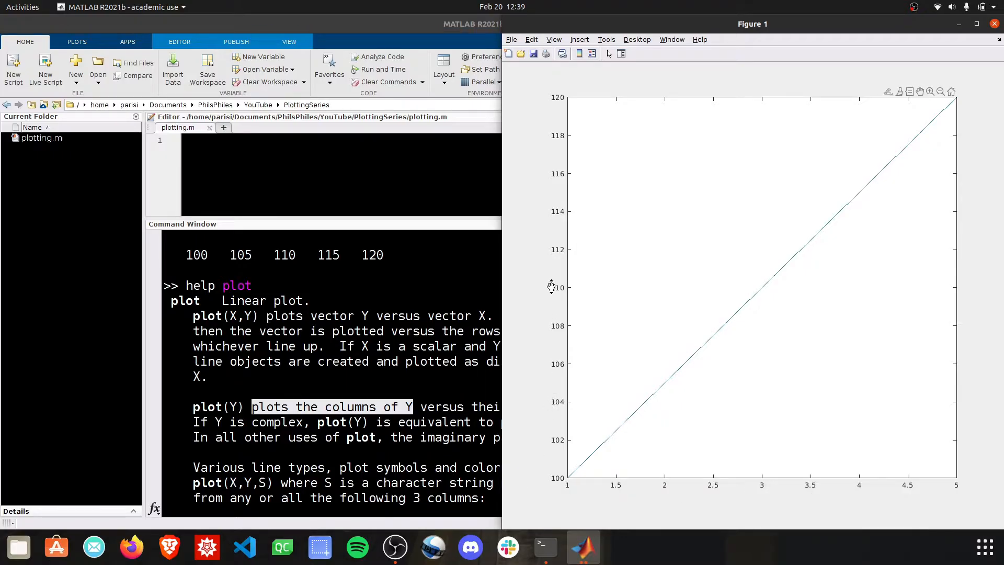
pyautogui.moveTo(383, 290)
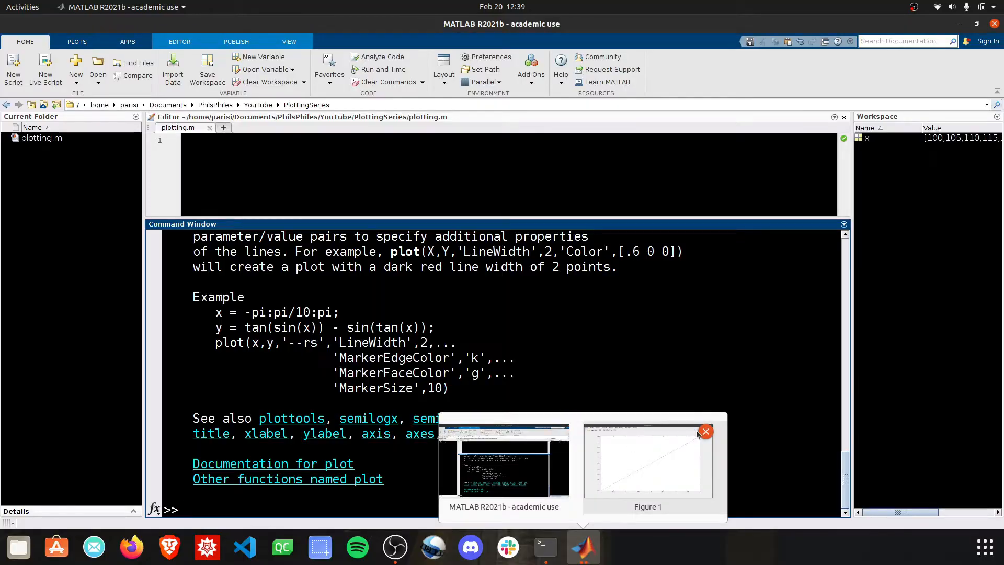
# Close Figure 1 and run plot(100:5:120,'.') to show the values as dot markers.
pyautogui.click(705, 431)
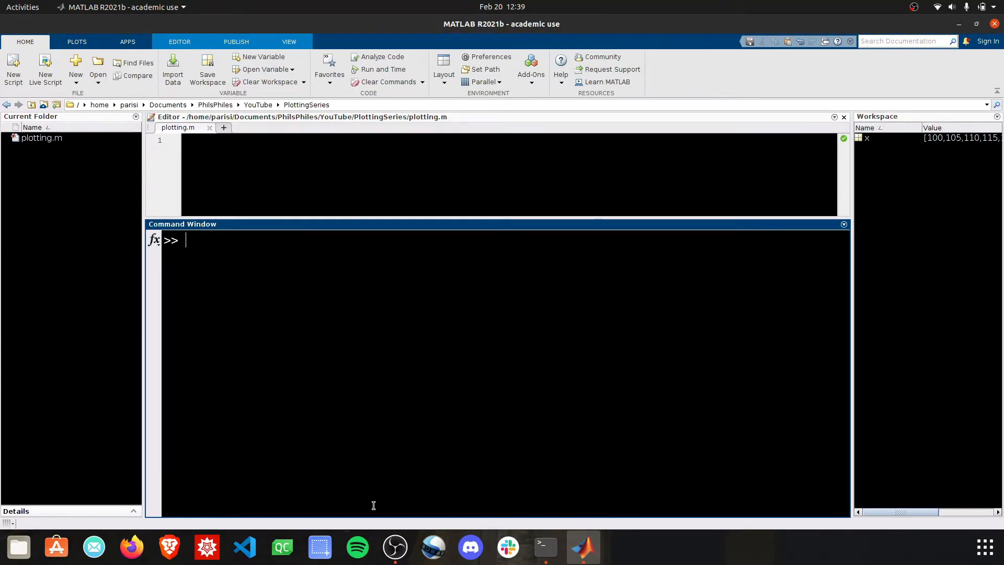
pyautogui.write('plot(1')
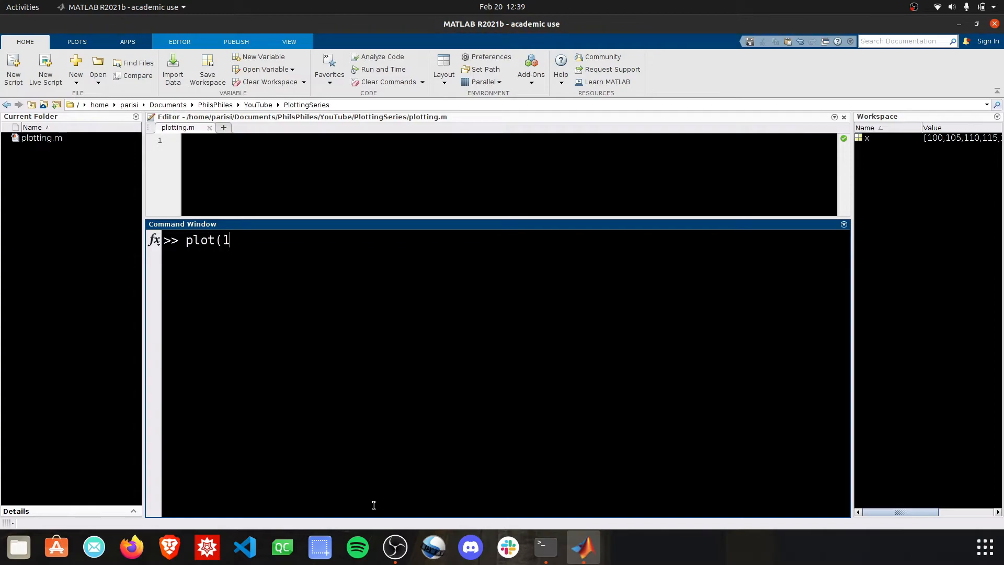
pyautogui.write('00:')
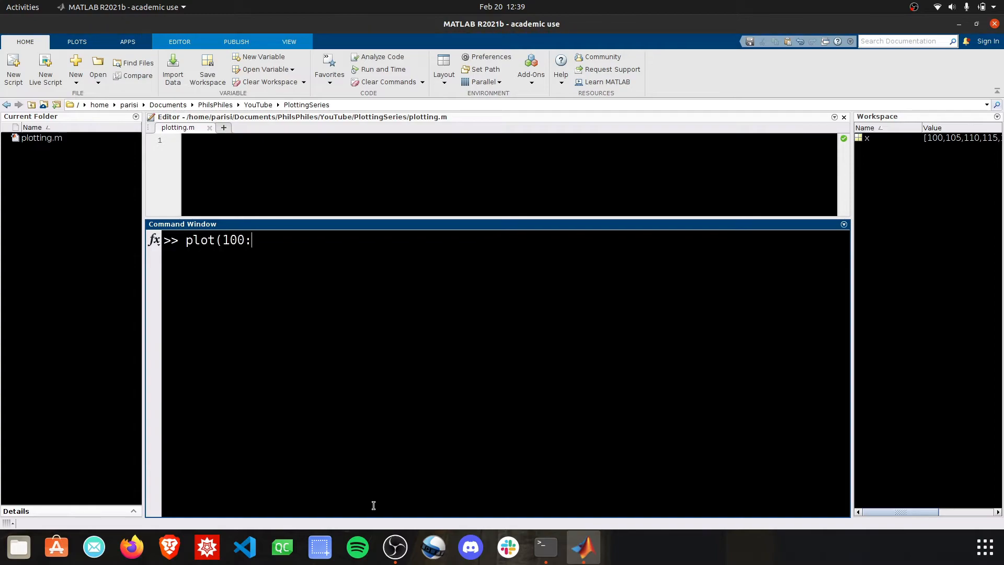
pyautogui.write("5:120,'")
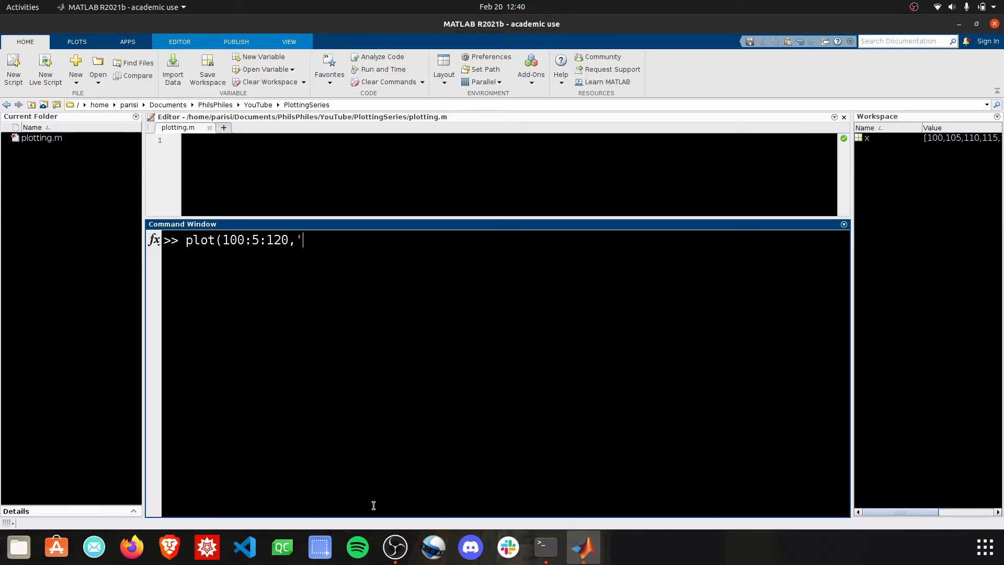
pyautogui.write('.')
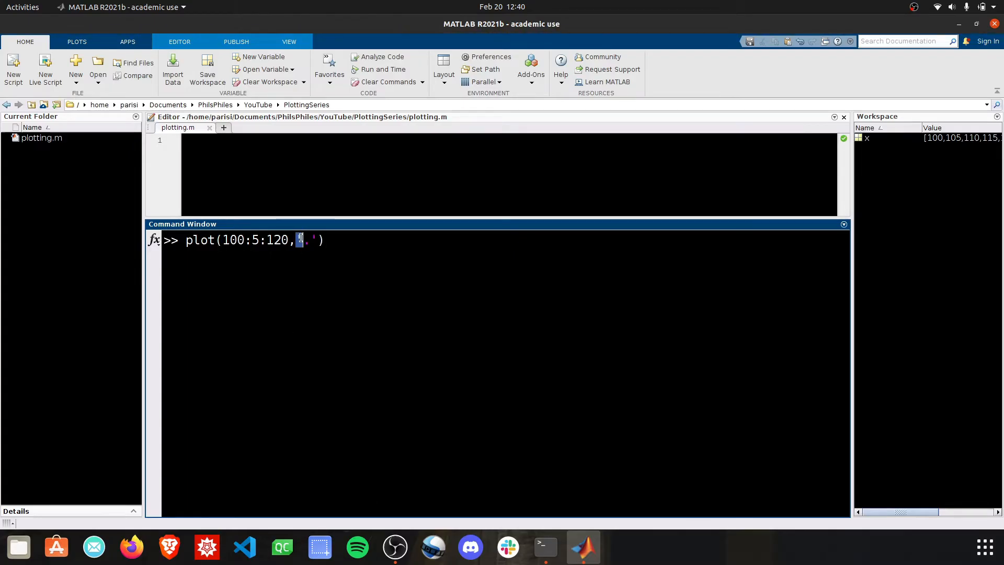
pyautogui.write("'")
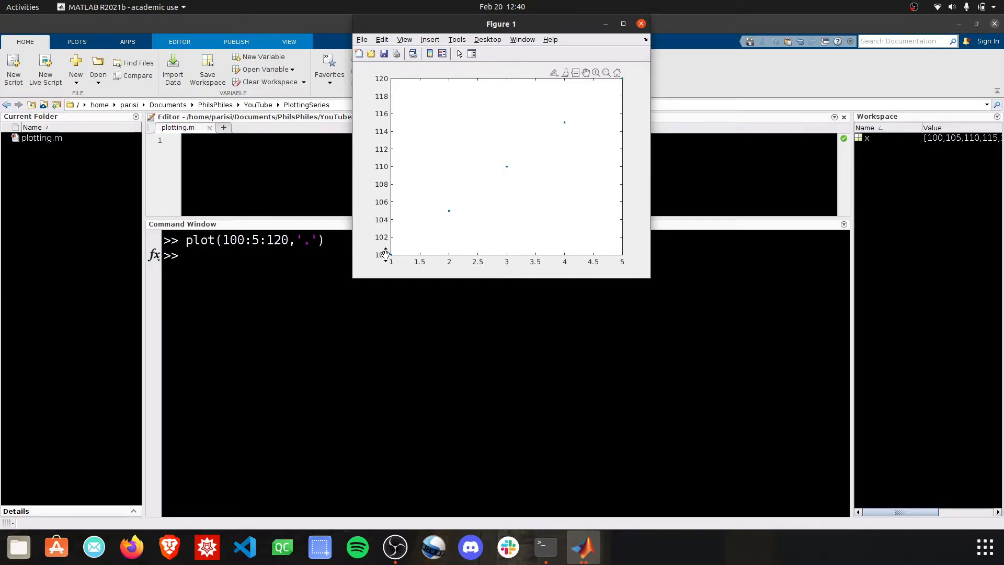
pyautogui.moveTo(624, 87)
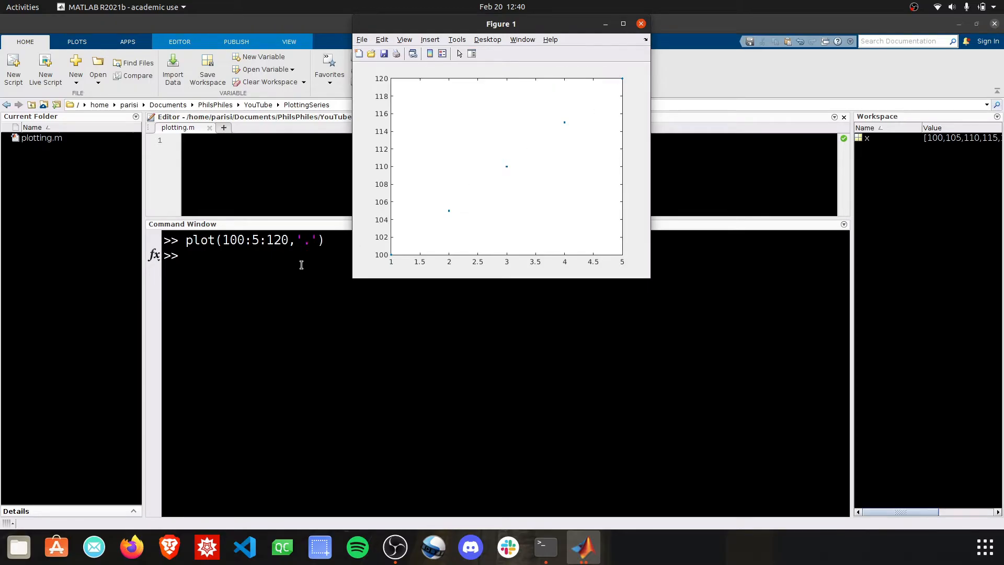
# Show plot line-style help again and resize panes so the empty plotting.m Editor is large.
pyautogui.write('hel')
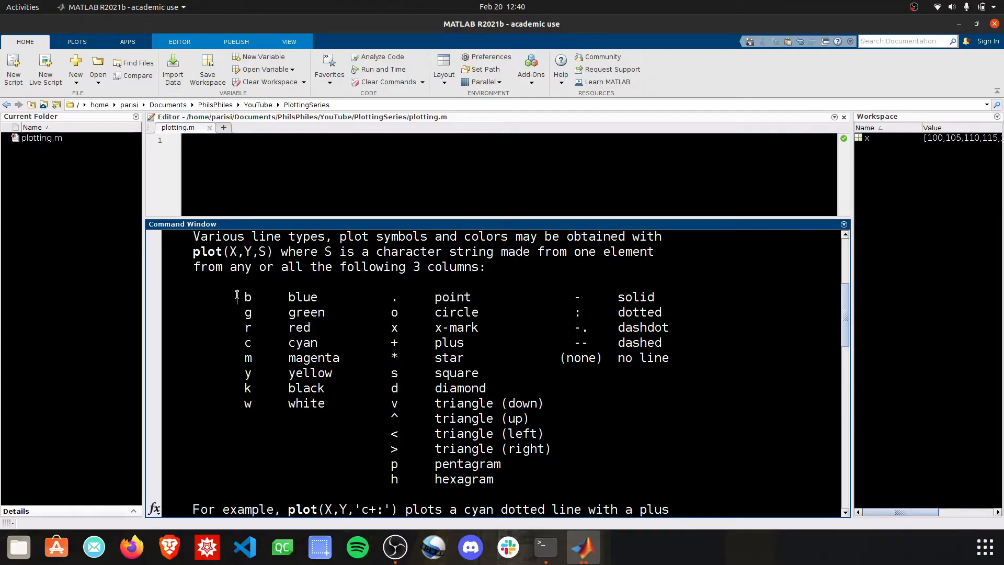
pyautogui.moveTo(235, 297); pyautogui.dragTo(640, 473)
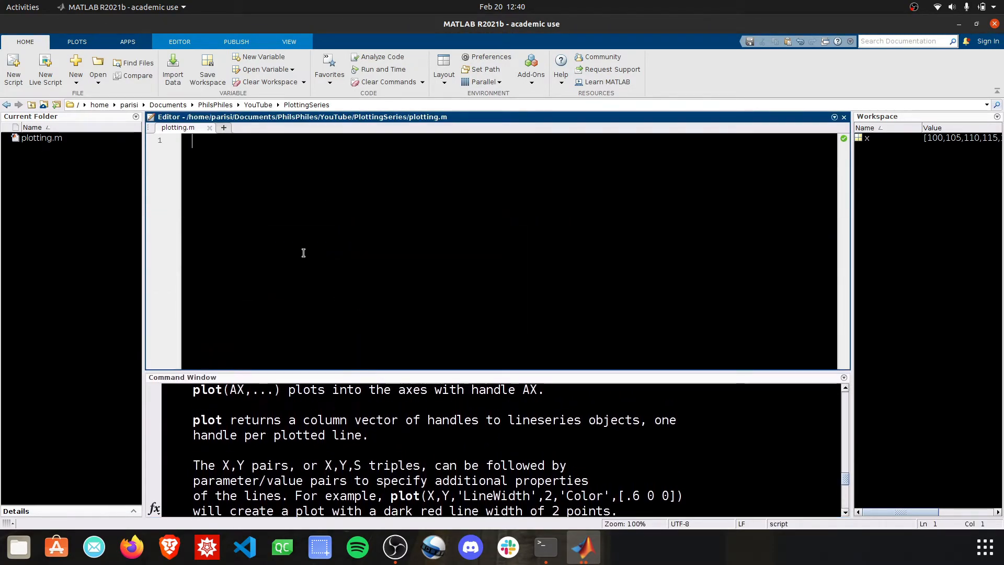
# Begin plotting.m with the line 'clc, clearvars, close all'.
pyautogui.write('clc')
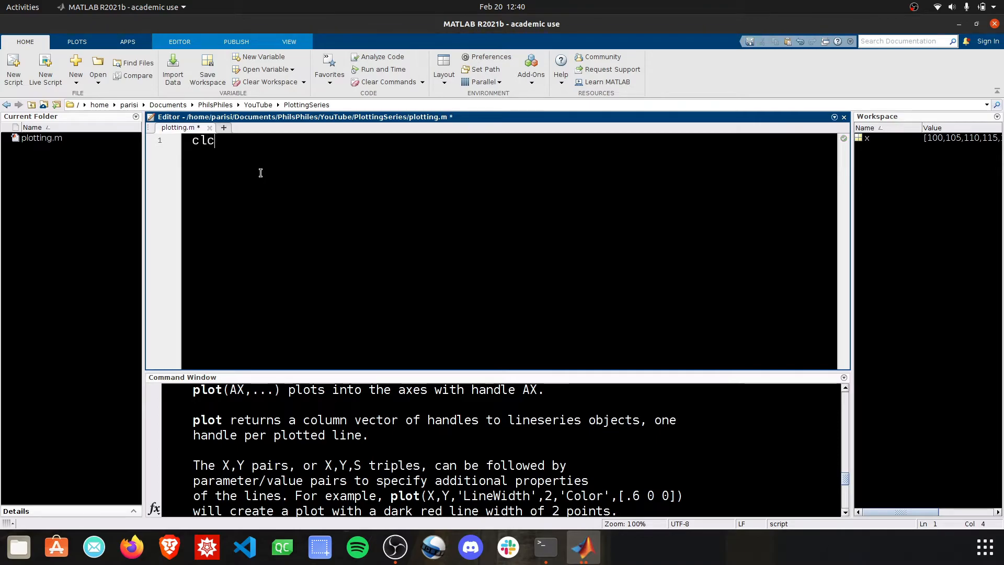
pyautogui.write(', clearvar')
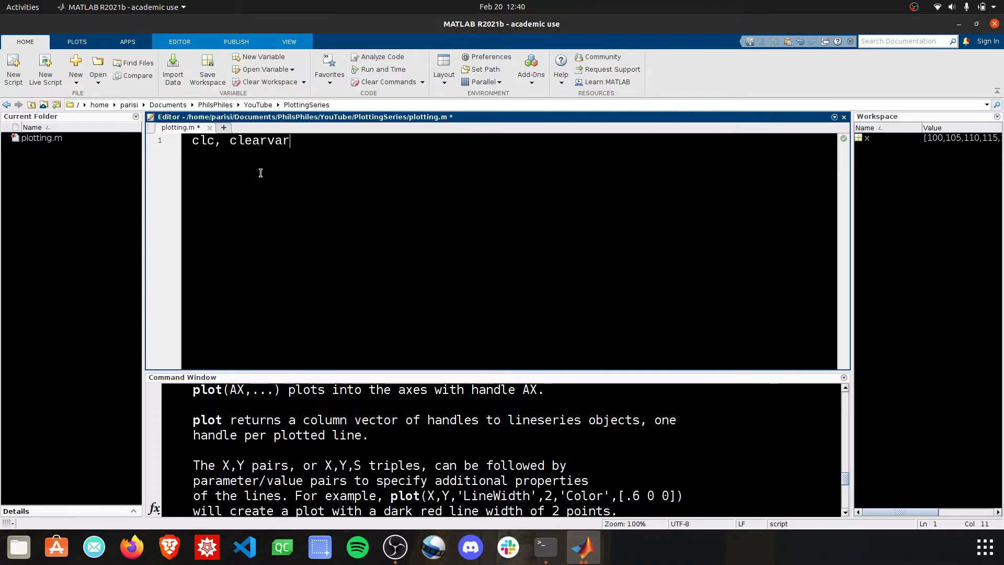
pyautogui.write('s, close all')
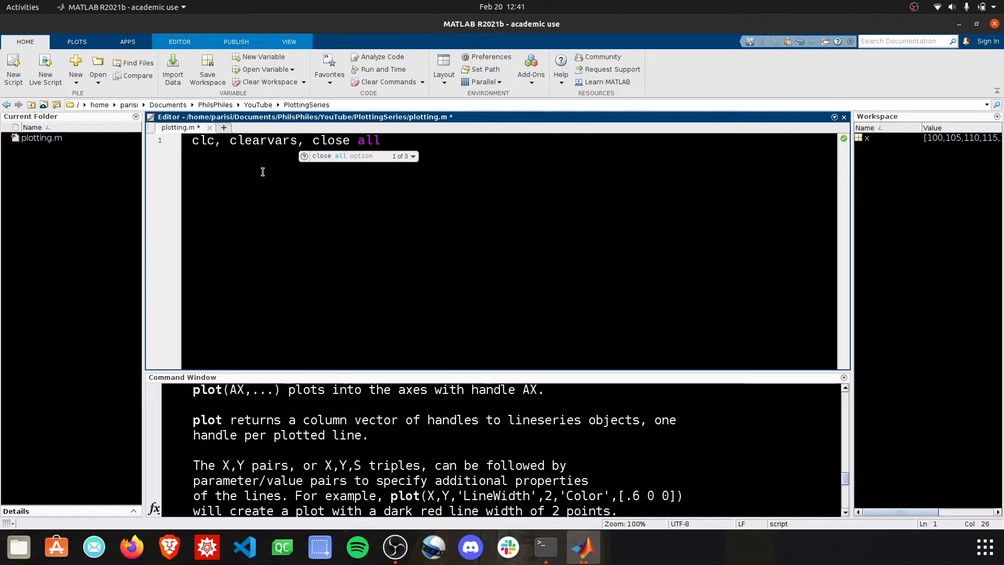
pyautogui.doubleClick(346, 140)
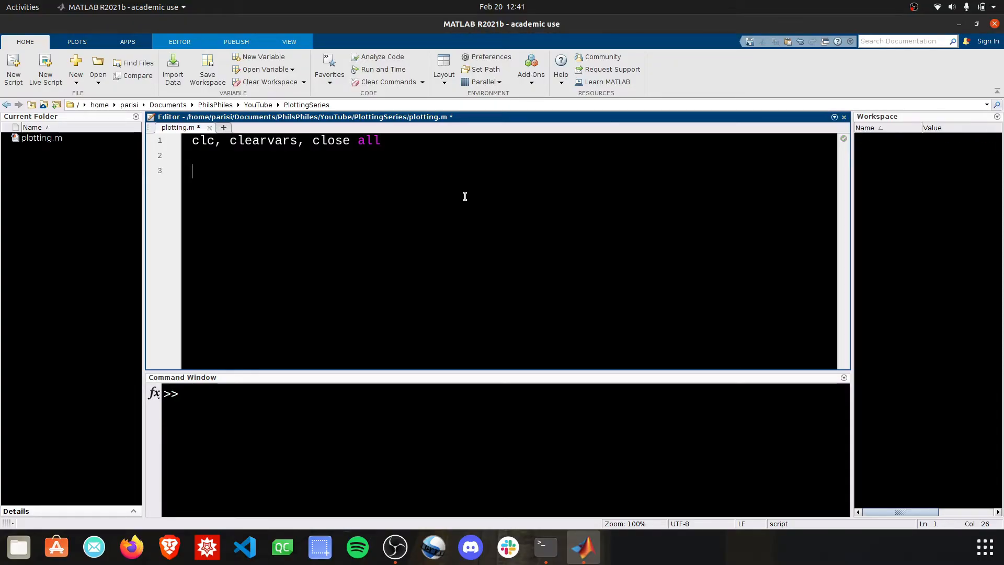
# Define x = 1:10; and y = x.^2; on the following lines.
pyautogui.write('x =')
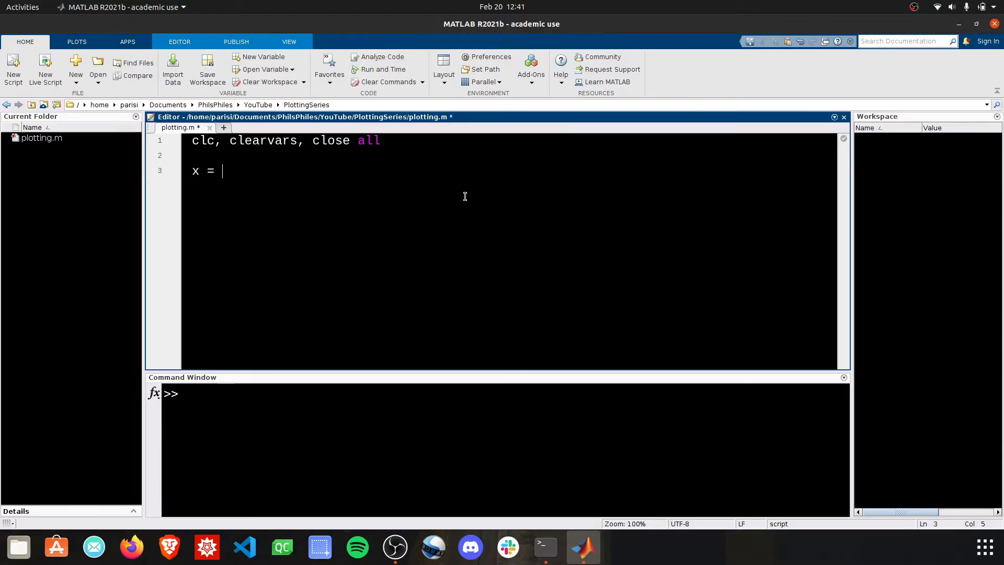
pyautogui.write('1:10')
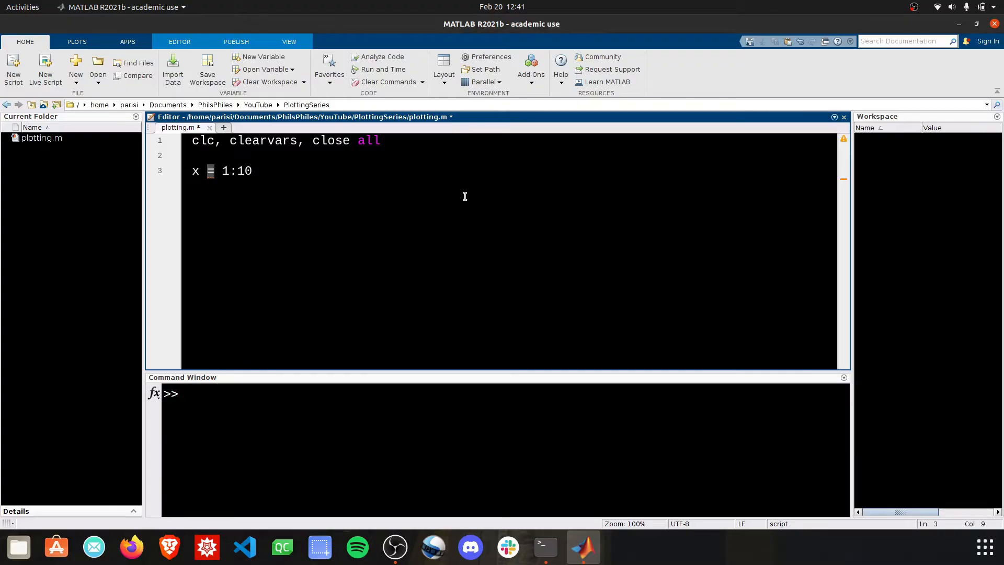
pyautogui.write('y =')
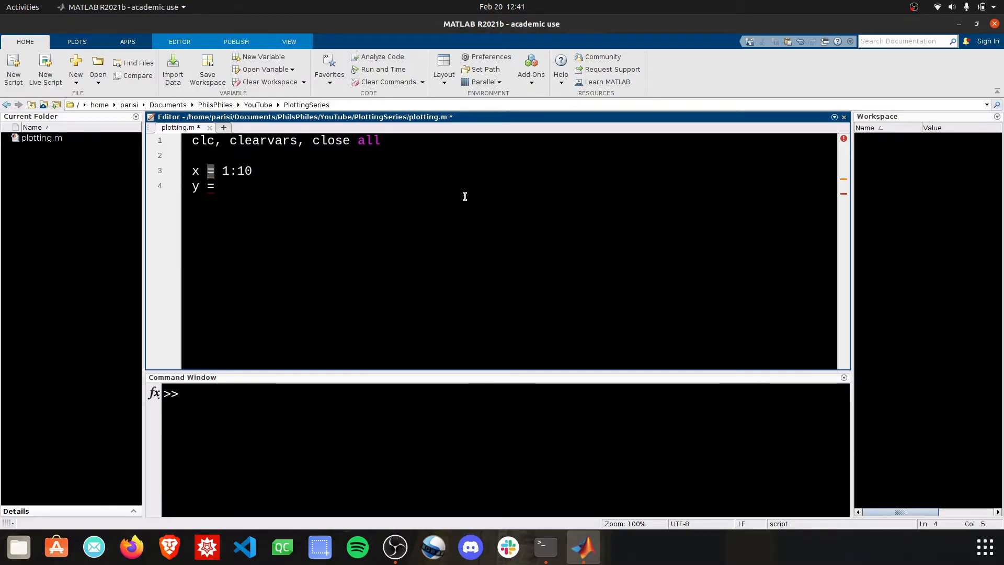
pyautogui.write('x.^2;')
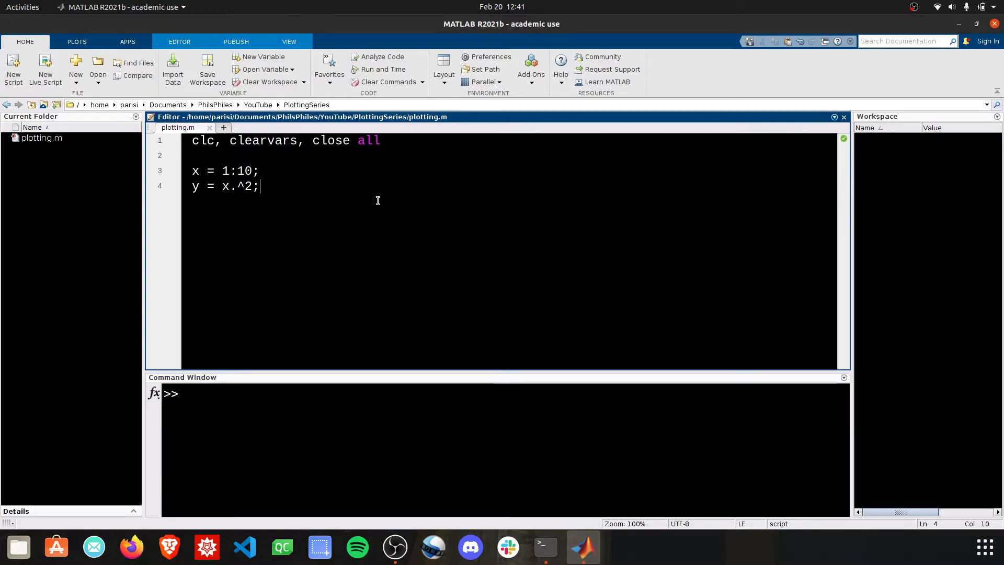
# Add plot(x,y), run it to see the x-squared curve, then begin a 'b' LineSpec argument.
pyautogui.write('plot(x,y')
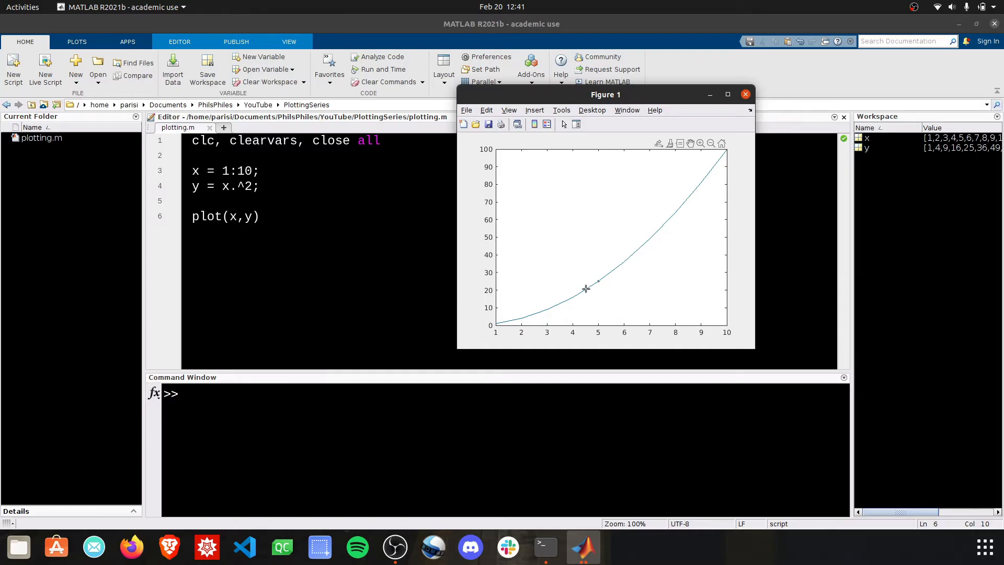
pyautogui.click(572, 296)
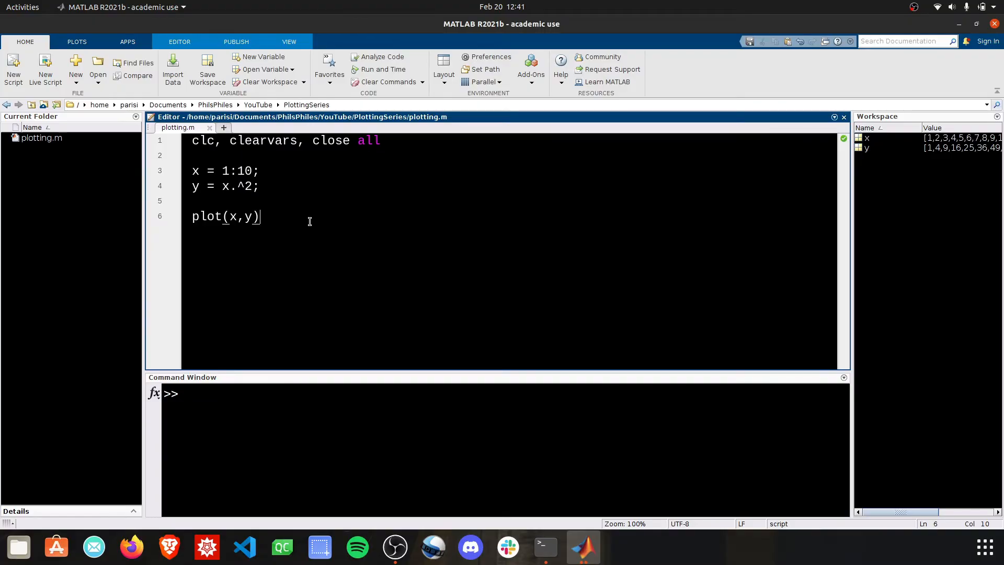
pyautogui.write(",'busyAction'")
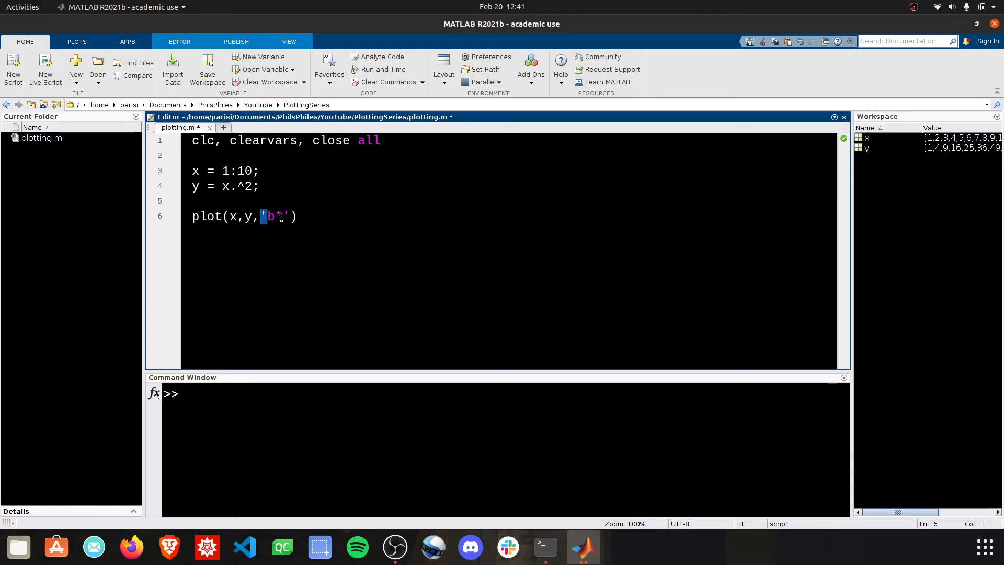
# Re-run the plot with star markers, then switch the LineSpec to black diamond markers ('kd').
pyautogui.write('*')
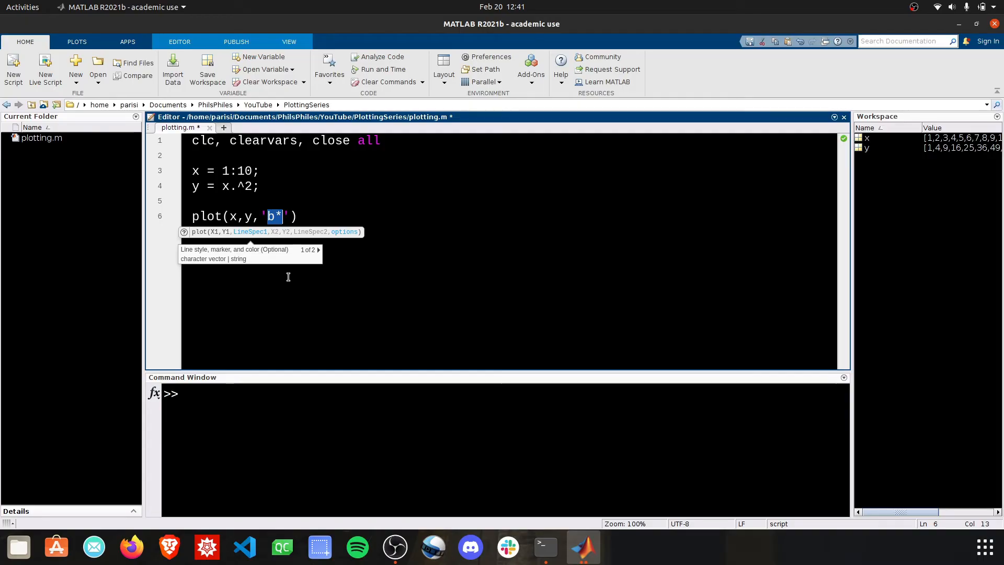
pyautogui.moveTo(301, 285)
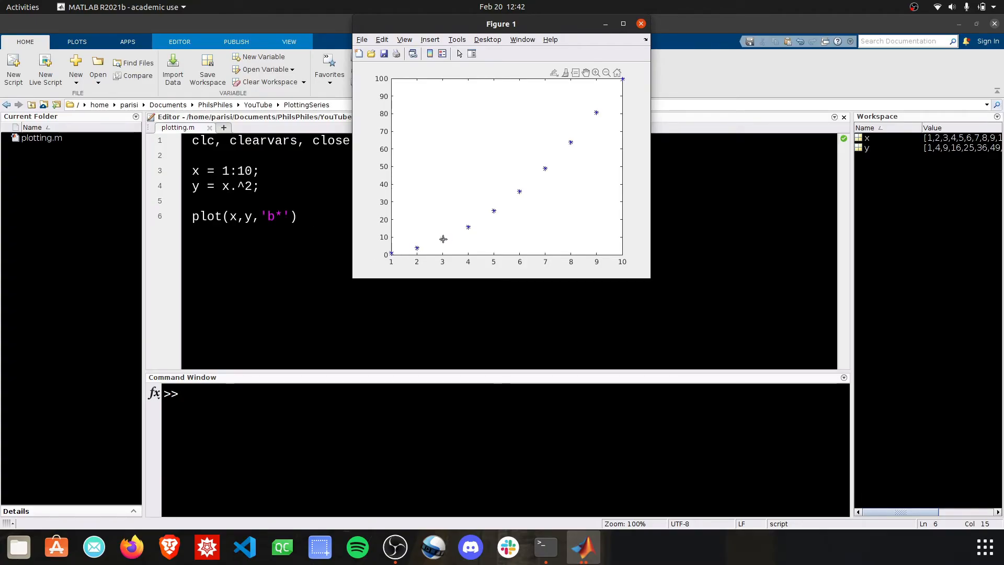
pyautogui.moveTo(518, 190)
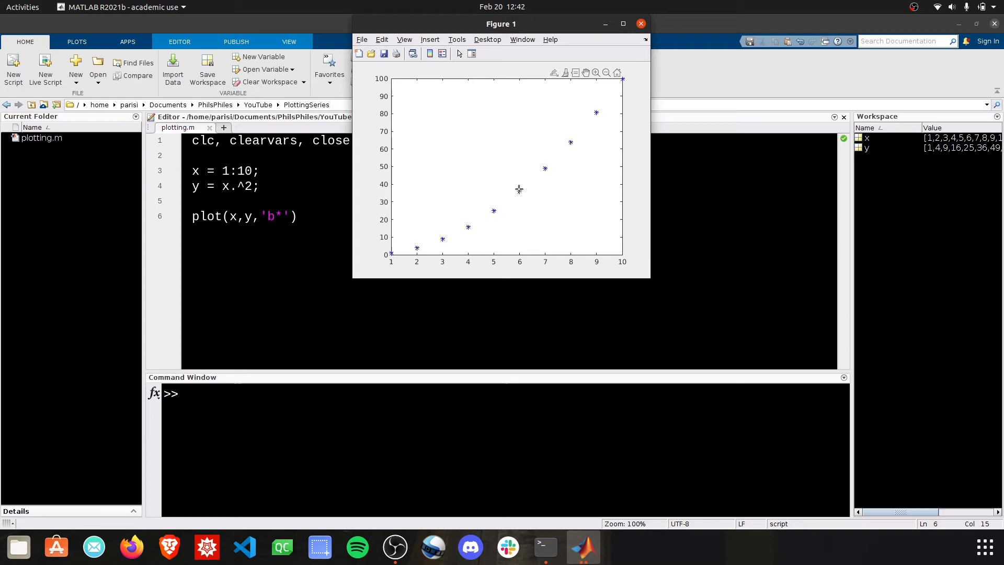
pyautogui.click(640, 24)
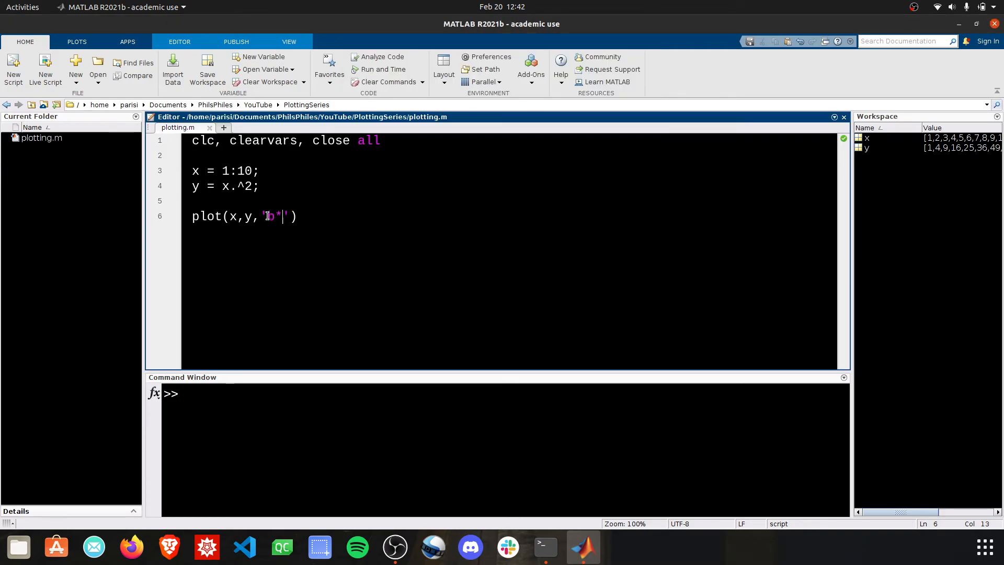
pyautogui.write('ko')
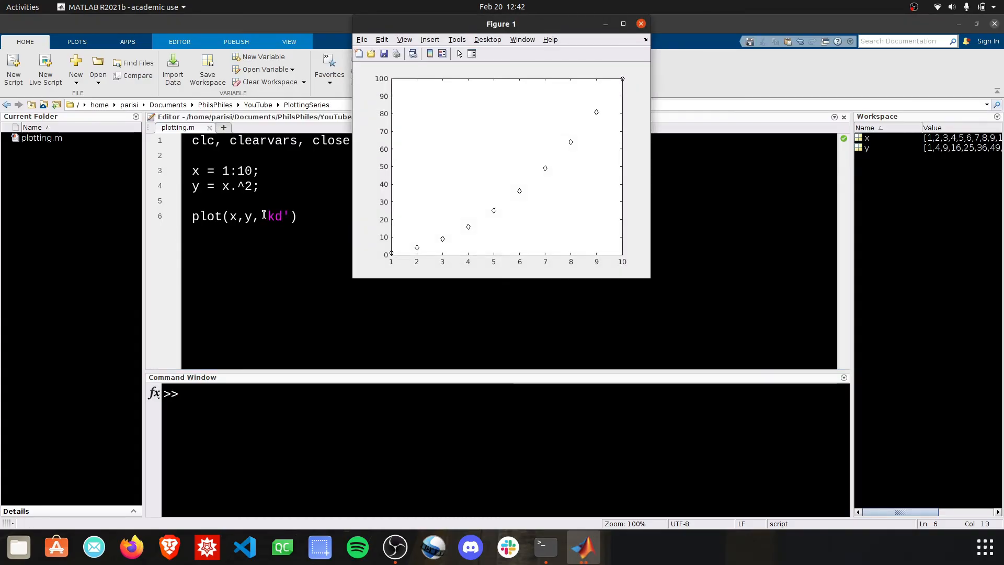
# Close the diamond-marker figure and return to the end of the plot line in plotting.m, leaving the LineSpec help visible.
pyautogui.click(640, 24)
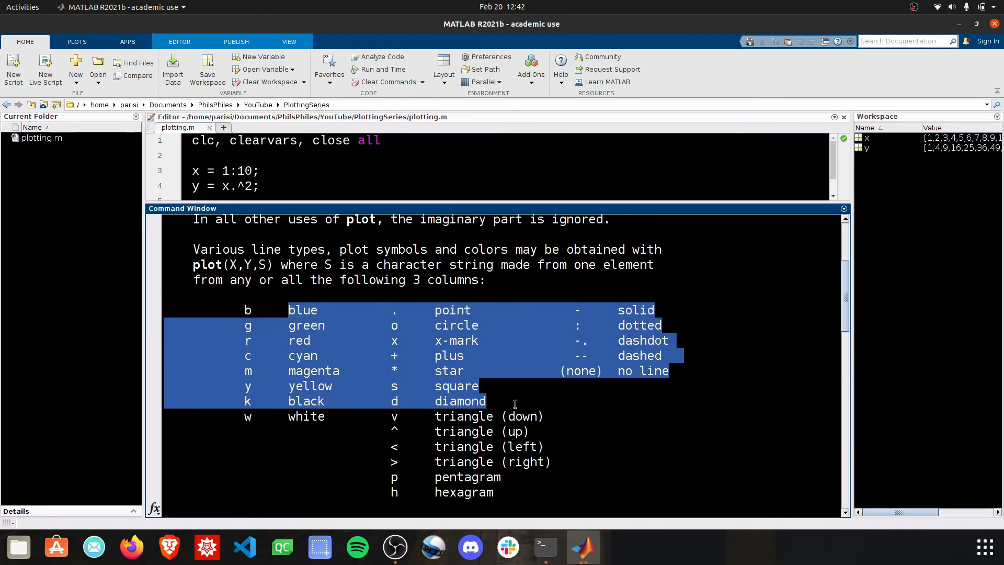
pyautogui.click(577, 496)
pyautogui.write("plot(x,y,'kd')")
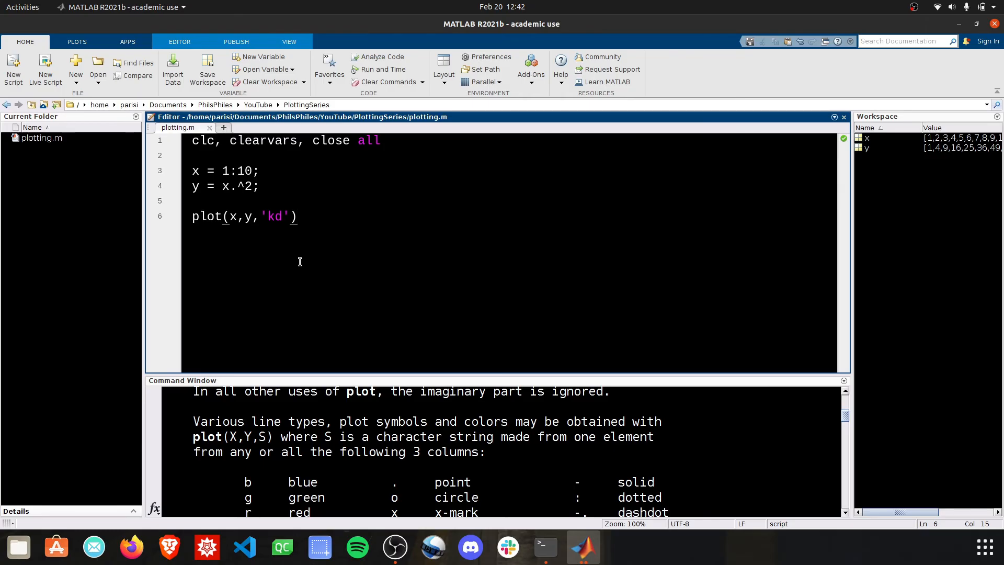
pyautogui.click(298, 216)
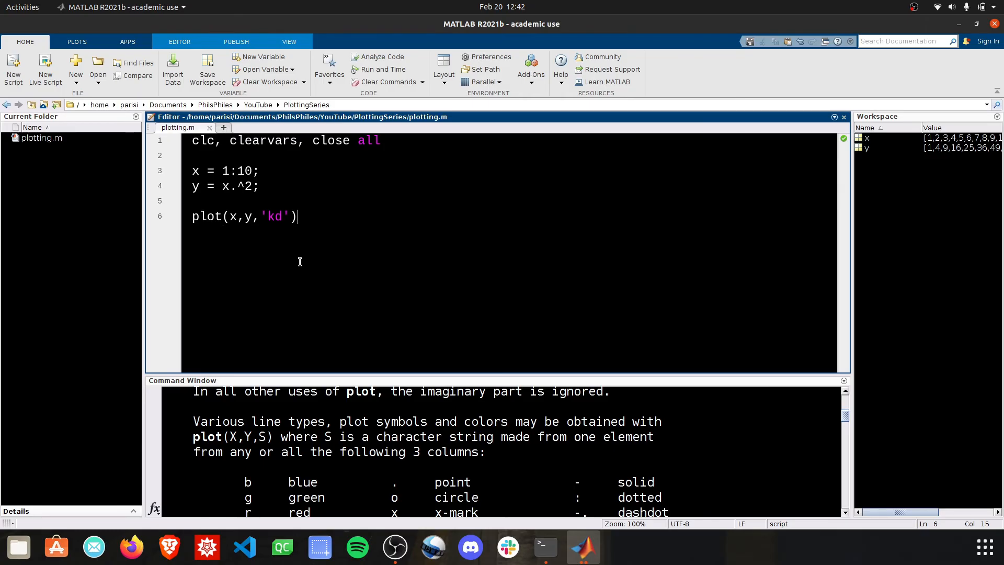